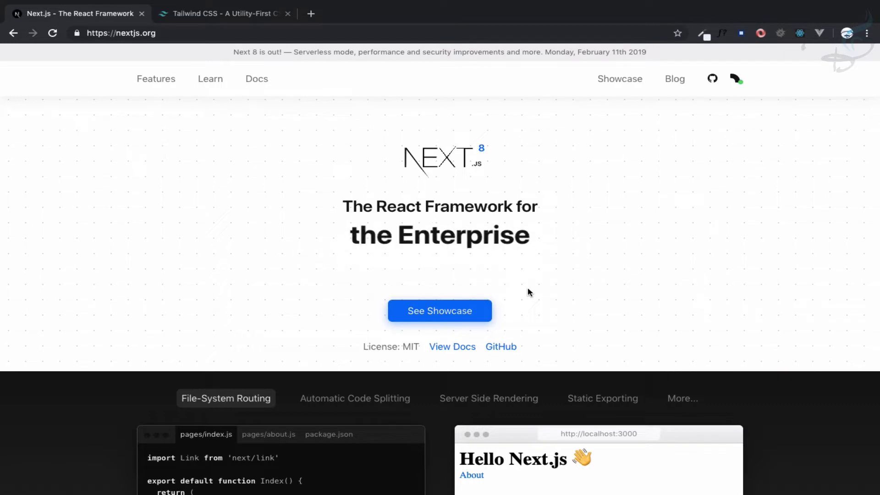
Step: Review the Tailwind CSS and Next.js sites, then show the empty front-next folder
{"action": "left_click", "coordinate": [223, 13]}
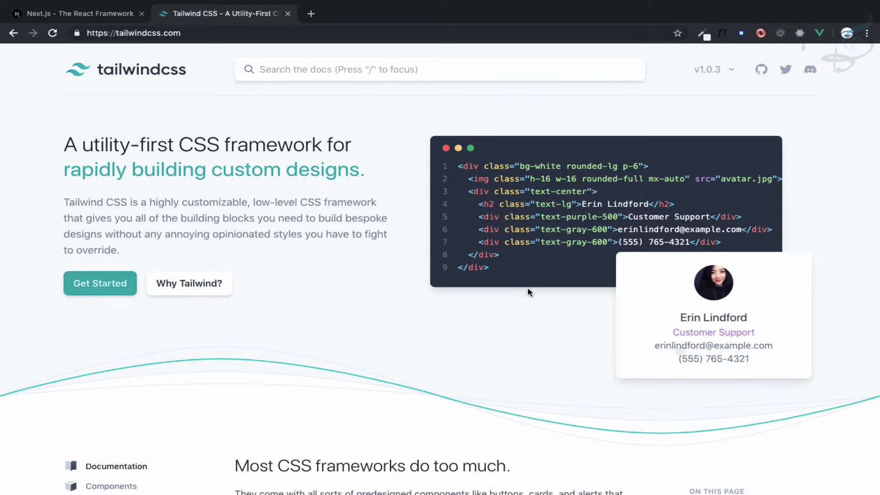
{"action": "left_click", "coordinate": [78, 13]}
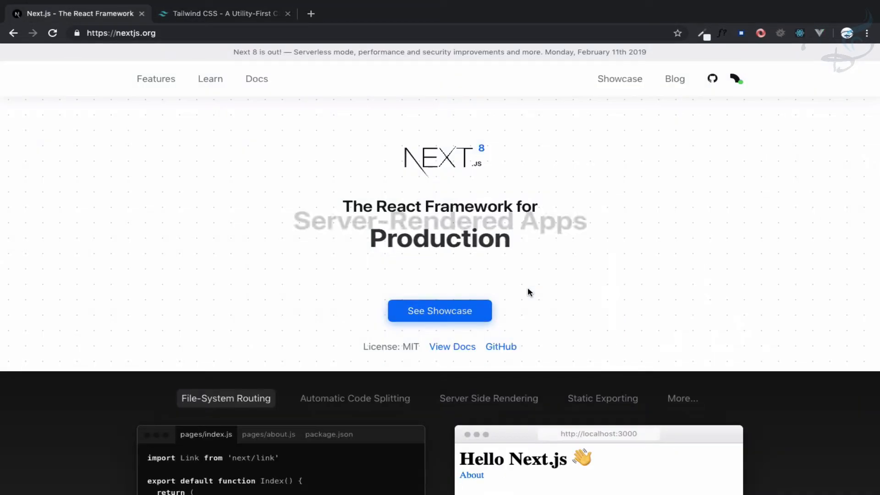
{"action": "left_click", "coordinate": [257, 79]}
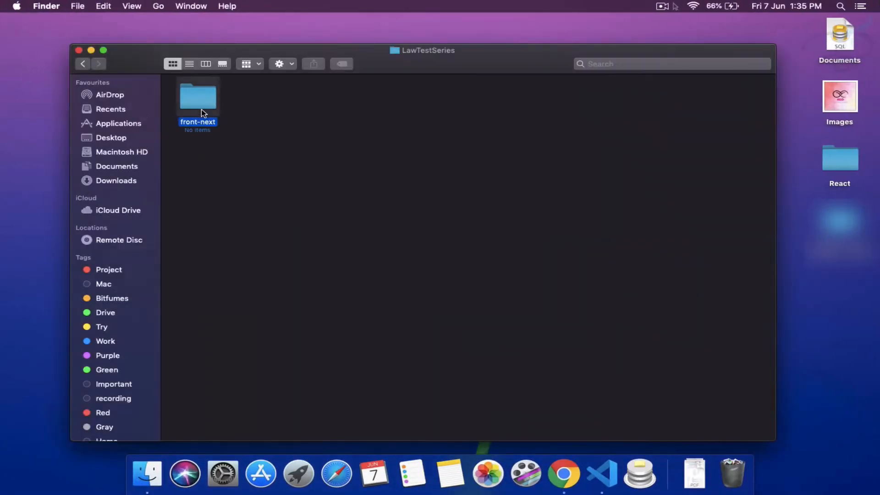
Step: In a front-next terminal, initialise the project and install next, react and react-dom
{"action": "left_click", "coordinate": [657, 473]}
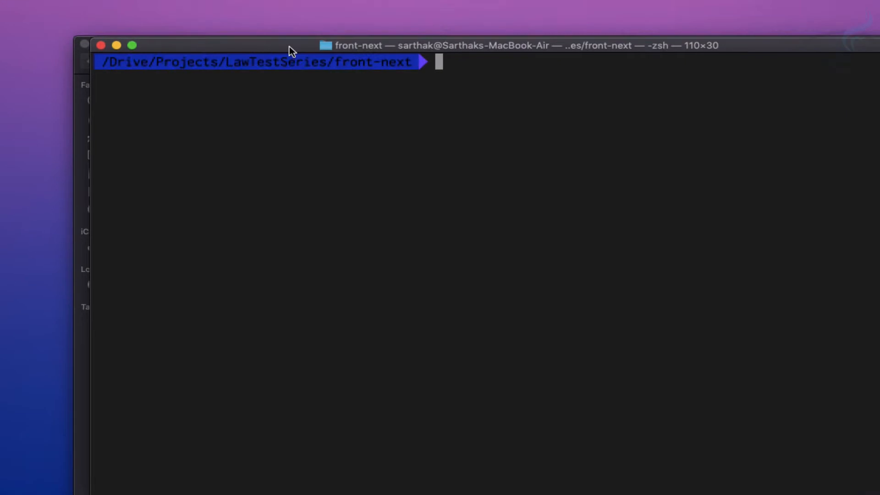
{"action": "type", "text": "npm i @zeit/next-css"}
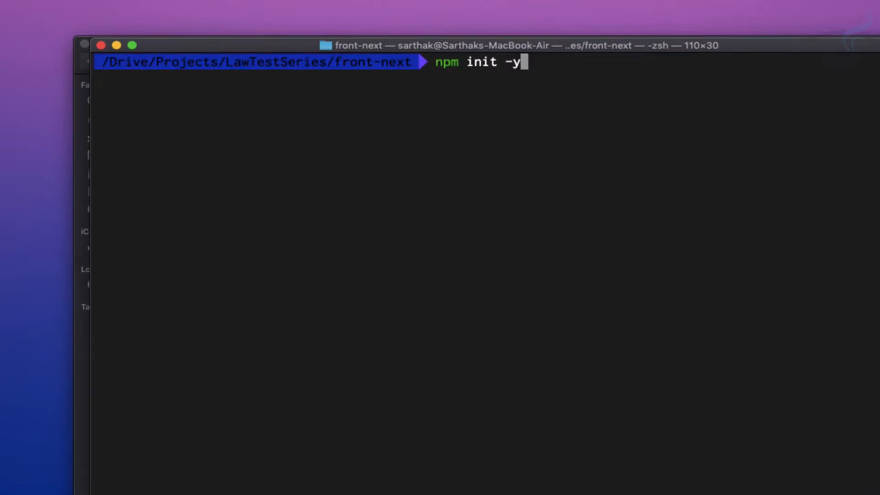
{"action": "key", "text": "Return"}
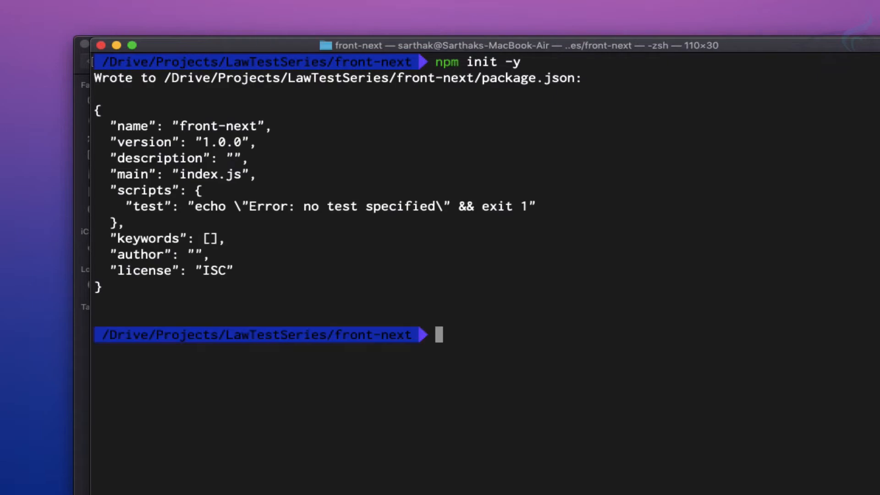
{"action": "type", "text": "npm install --save next react react-dom"}
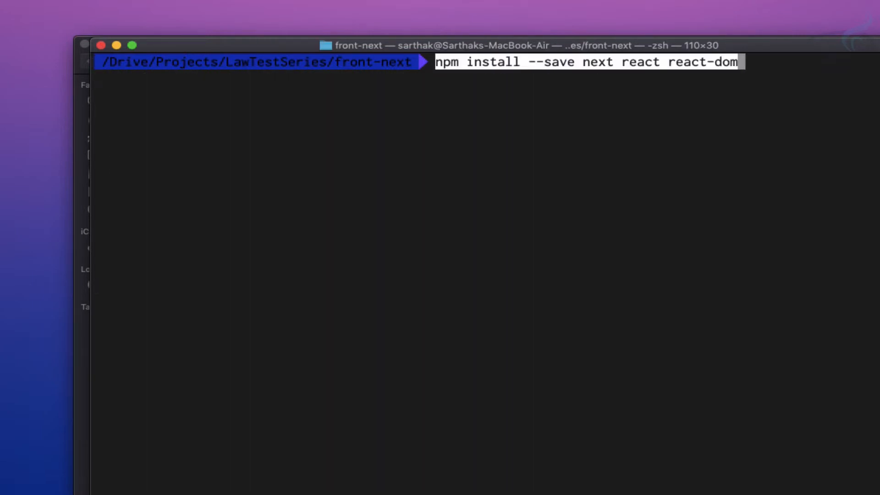
{"action": "key", "text": "Return"}
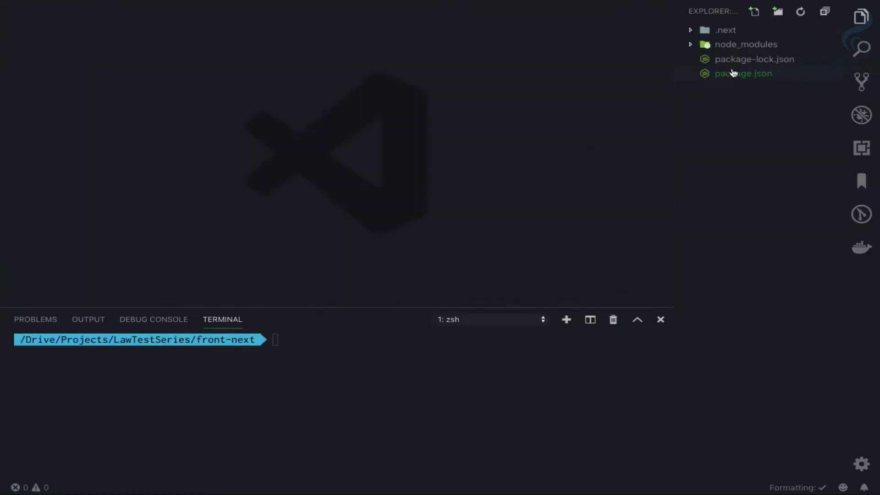
Step: Add dev, build and start scripts to package.json and run npm run dev
{"action": "left_click", "coordinate": [743, 72]}
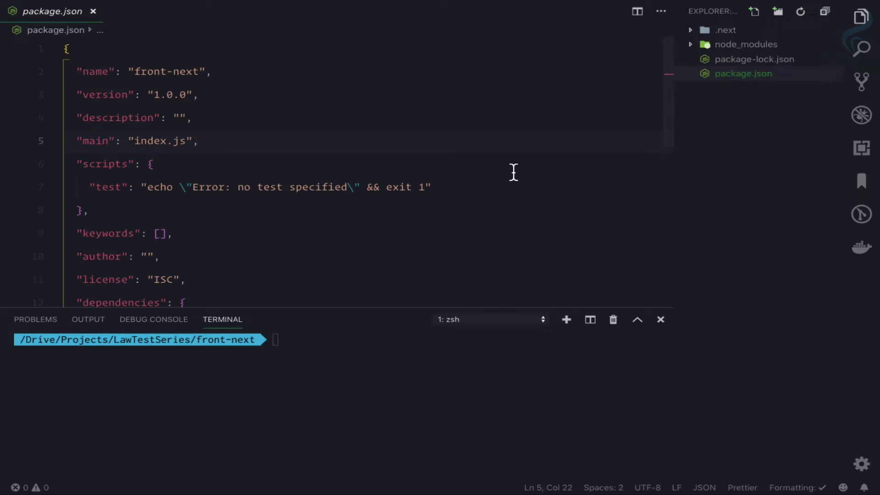
{"action": "left_click", "coordinate": [661, 320]}
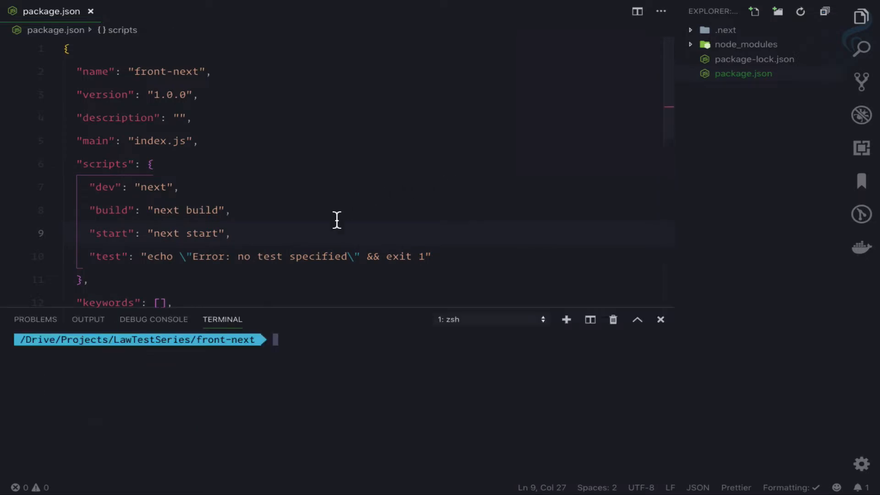
{"action": "type", "text": "npm run dev"}
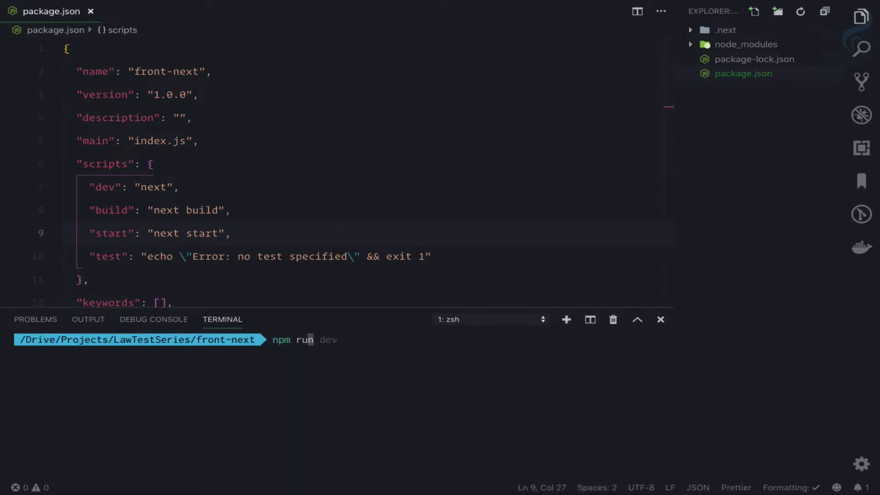
{"action": "key", "text": "Return"}
{"action": "type", "text": "pages/"}
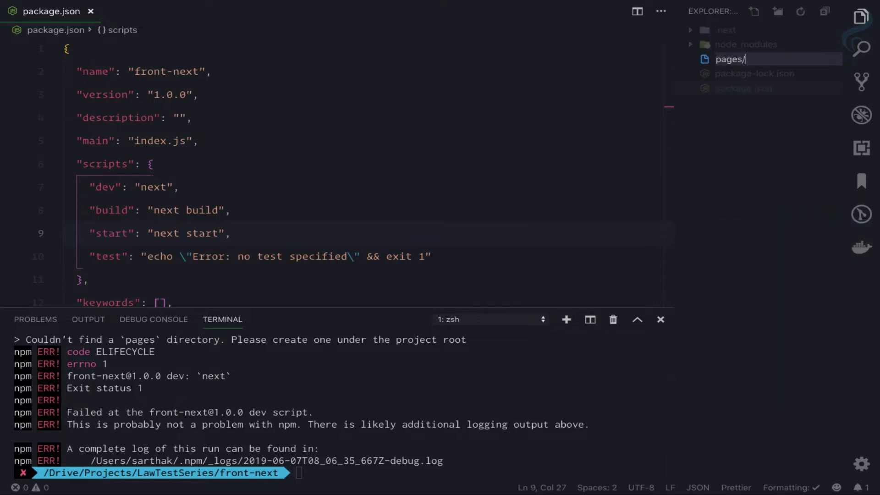
Step: Create pages/index.js, re-enter npm run dev, and return to the empty file
{"action": "type", "text": "index."}
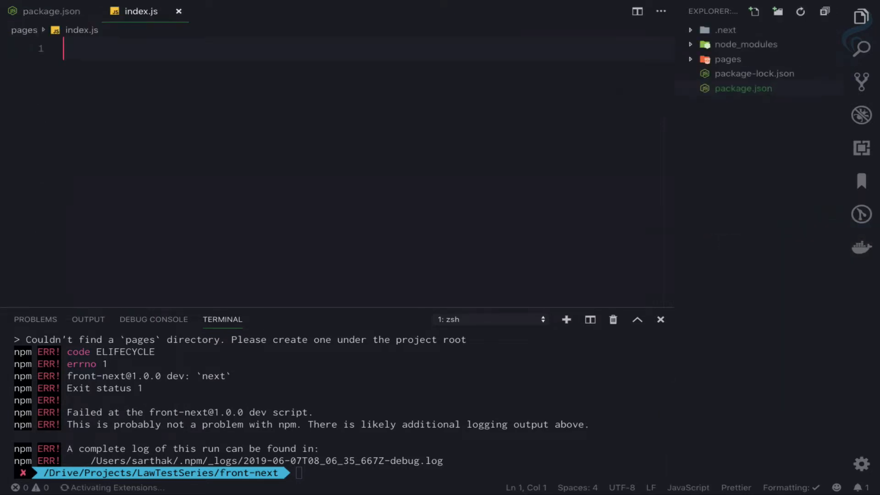
{"action": "left_click", "coordinate": [727, 59]}
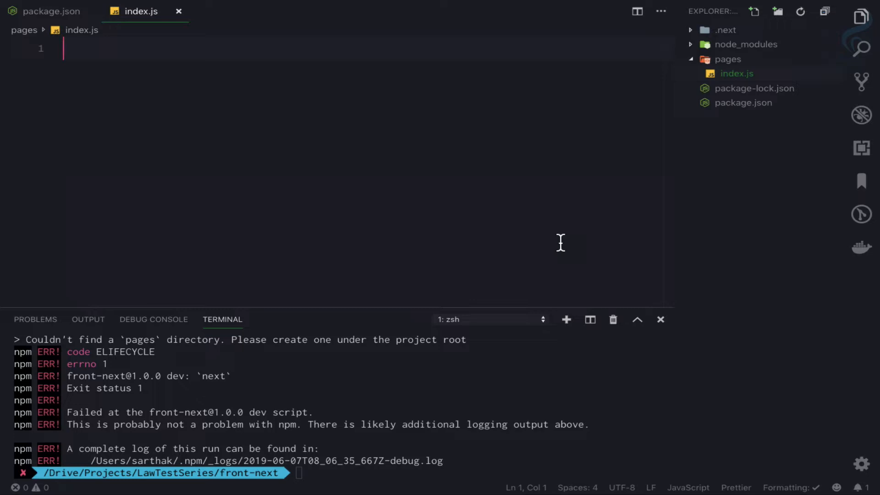
{"action": "mouse_move", "coordinate": [484, 389]}
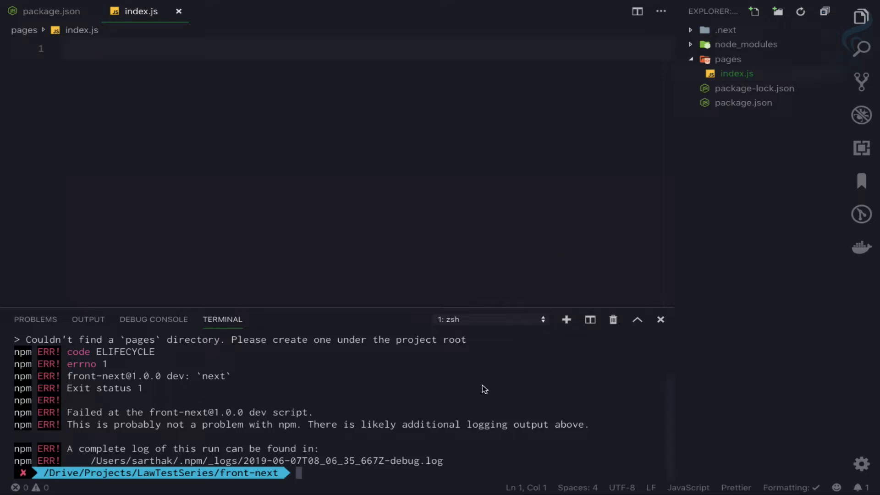
{"action": "type", "text": "npm run dev"}
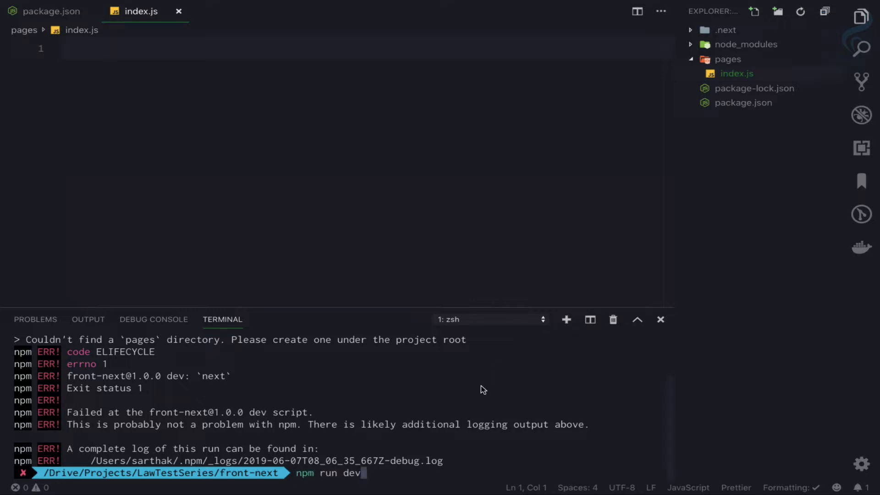
{"action": "left_click", "coordinate": [362, 199]}
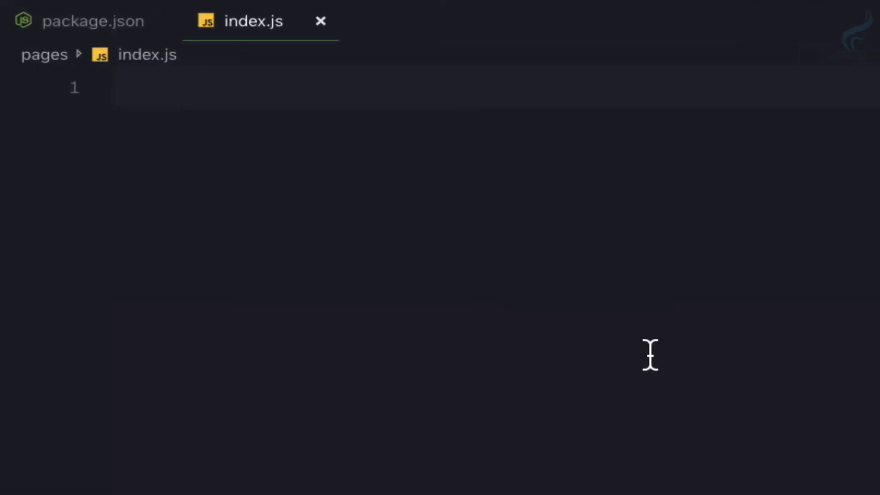
Step: Write a default export returning <h1>Hello Tailwindcss from next.js</h1> in index.js
{"action": "type", "text": "export"}
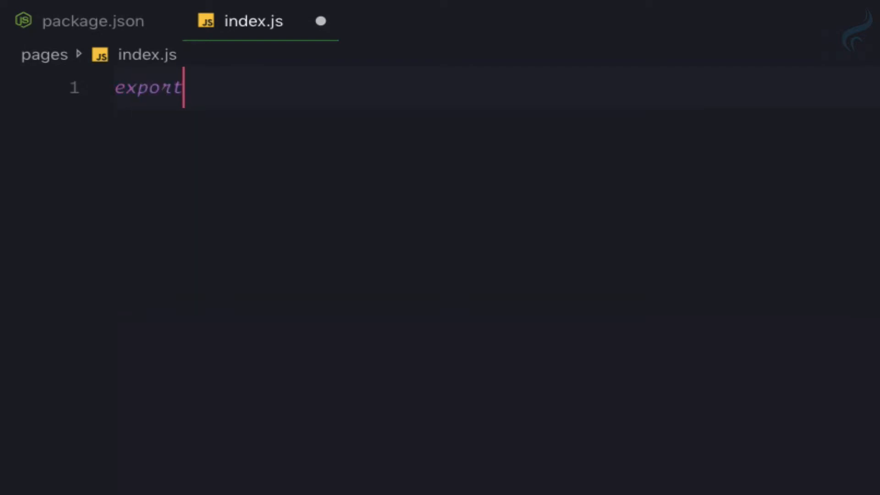
{"action": "type", "text": "default"}
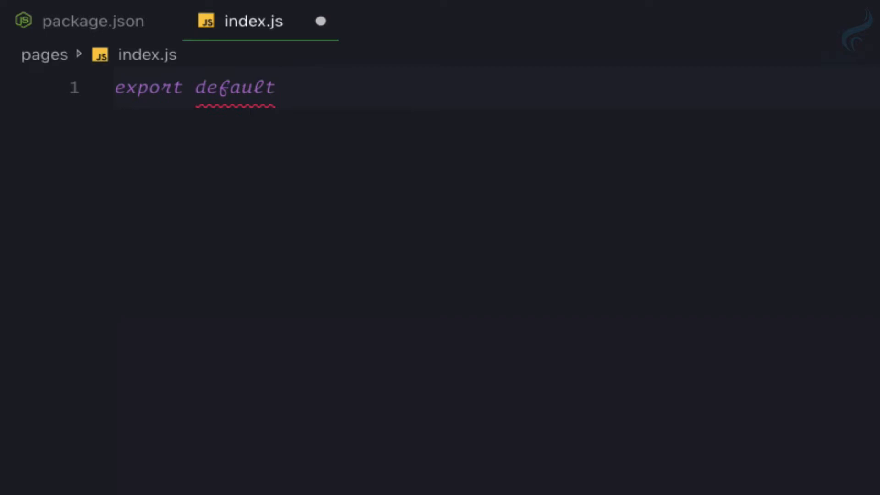
{"action": "type", "text": "() => {"}
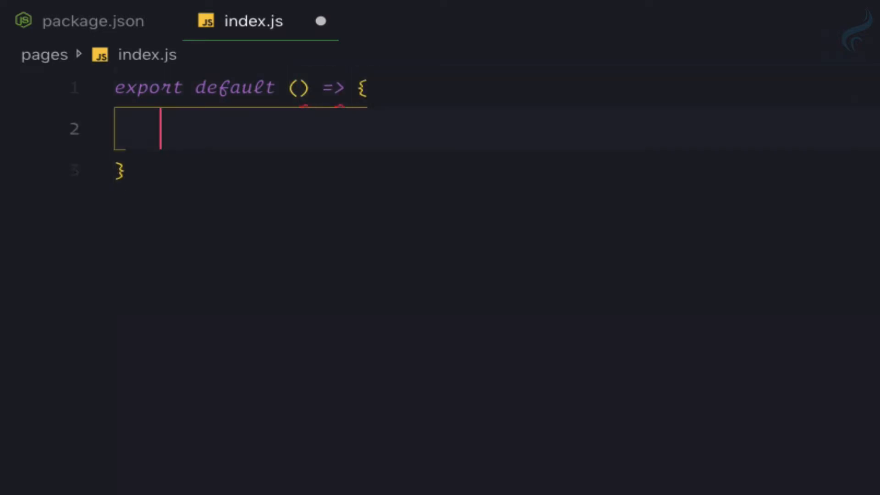
{"action": "type", "text": "return"}
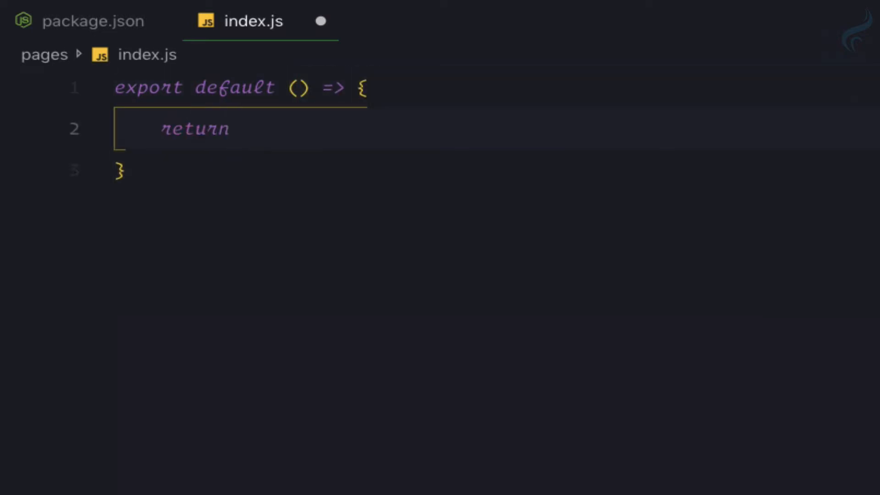
{"action": "type", "text": "<h1"}
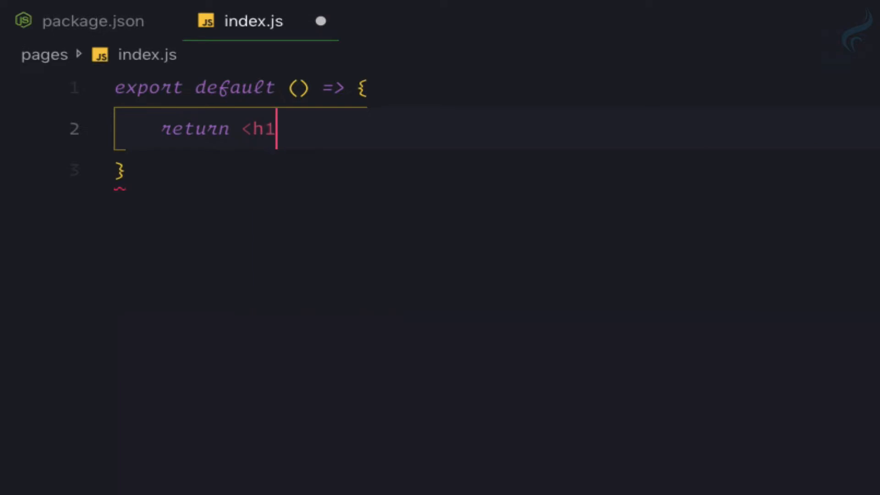
{"action": "type", "text": ">Hll"}
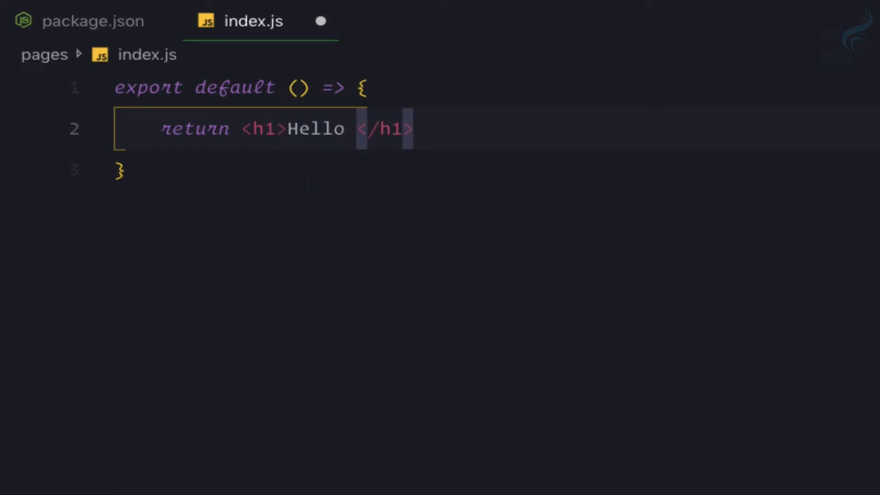
{"action": "type", "text": "Tailwindcs"}
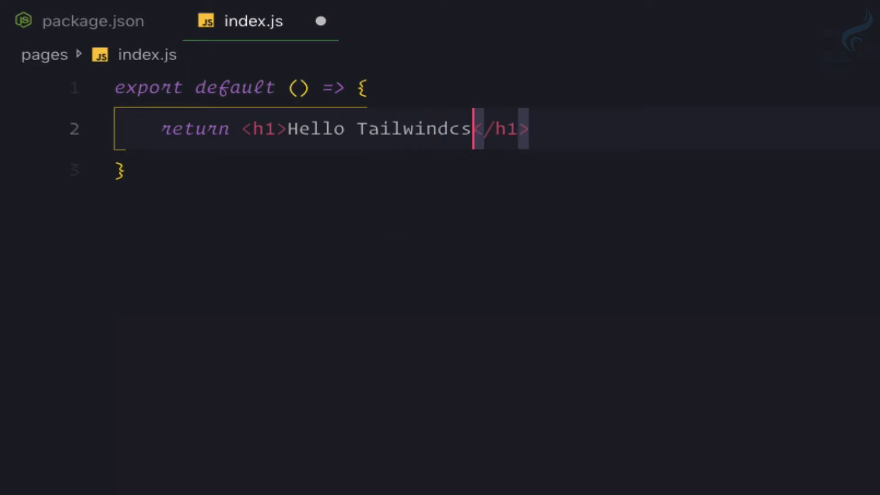
{"action": "type", "text": "s from next.js"}
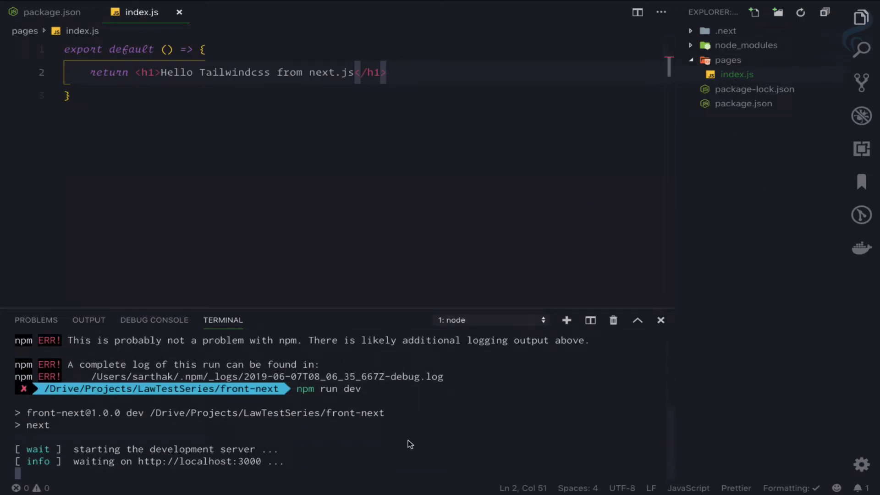
{"action": "mouse_move", "coordinate": [322, 456]}
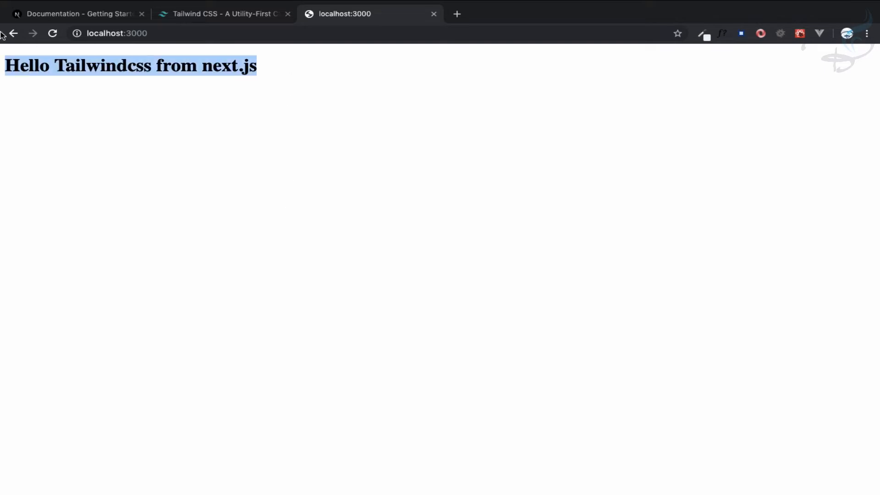
{"action": "left_click", "coordinate": [221, 134]}
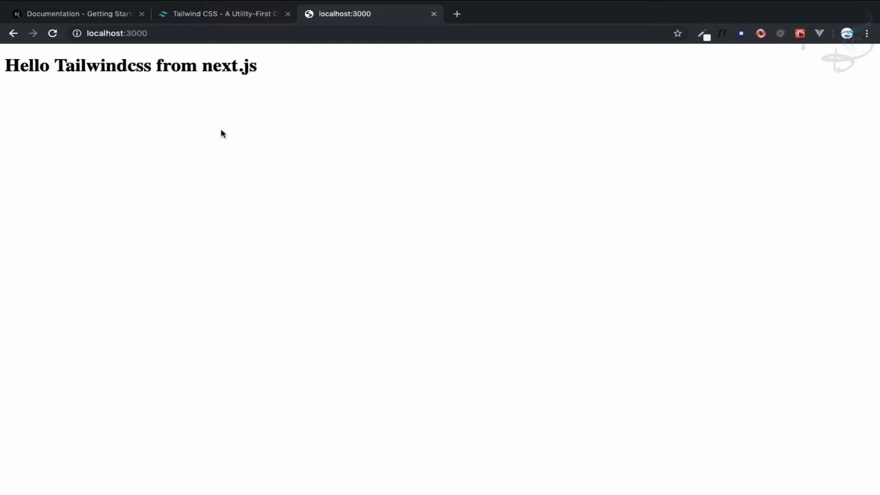
{"action": "left_click", "coordinate": [75, 13]}
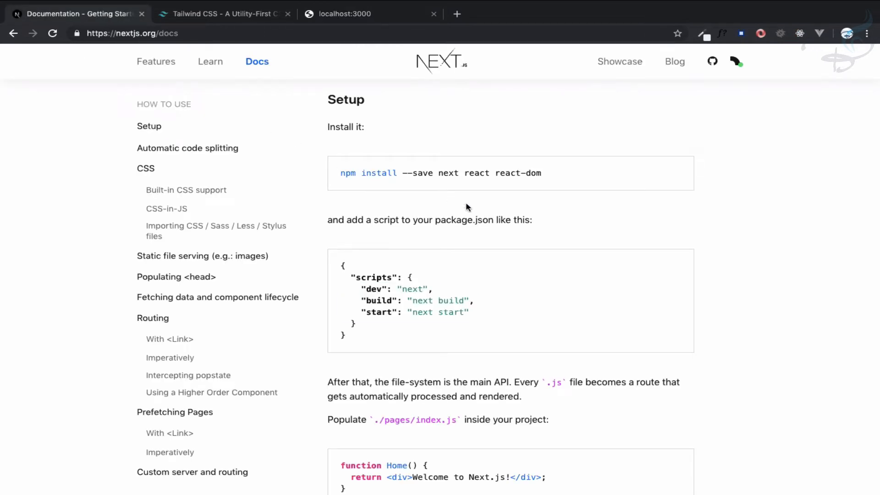
{"action": "scroll", "scroll_direction": "down", "scroll_amount": 3}
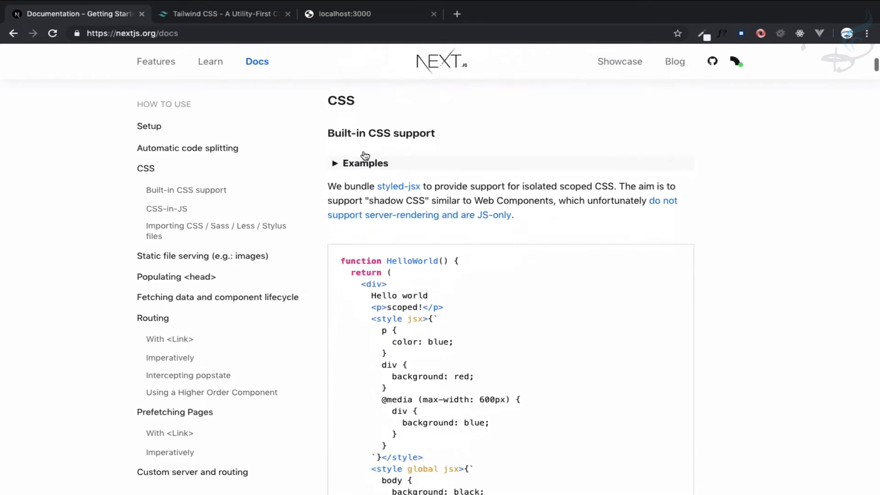
{"action": "scroll", "scroll_direction": "down", "scroll_amount": 3}
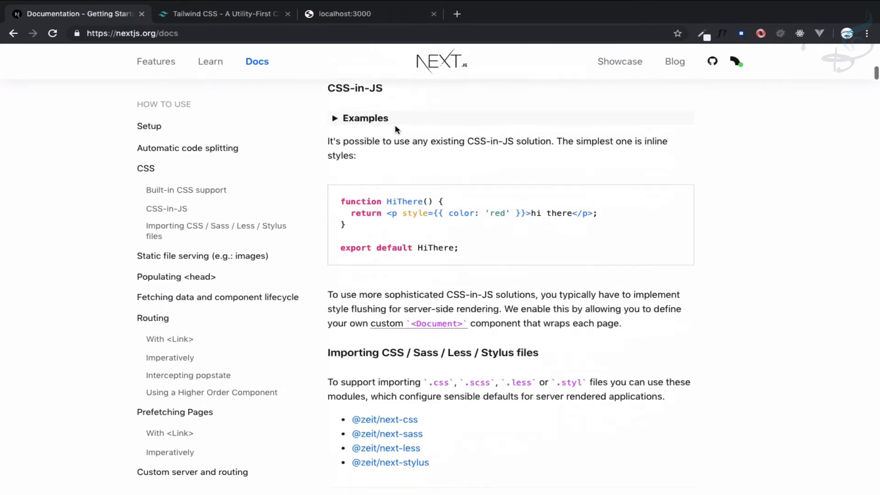
{"action": "scroll", "scroll_direction": "down", "scroll_amount": 3}
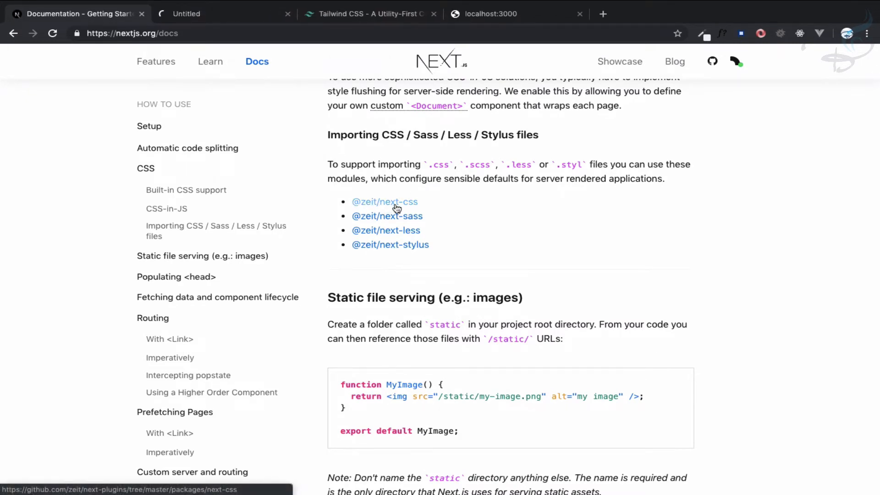
{"action": "left_click", "coordinate": [384, 202]}
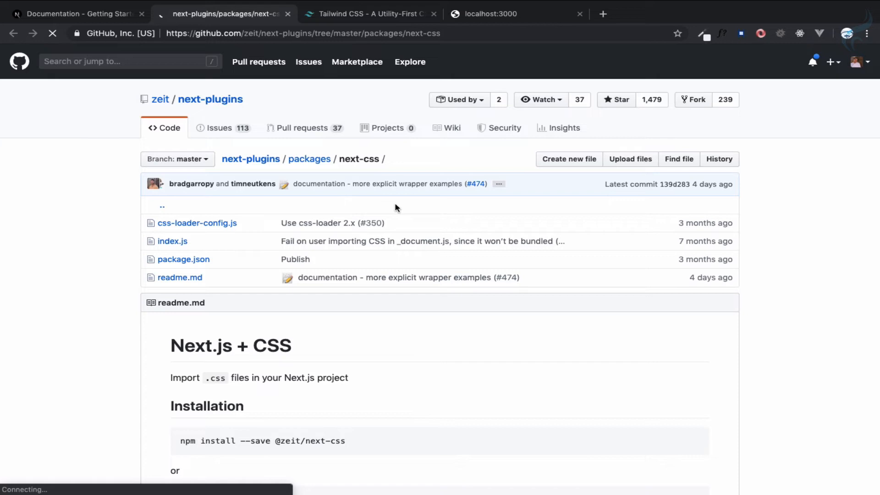
{"action": "scroll", "scroll_direction": "down", "scroll_amount": 3}
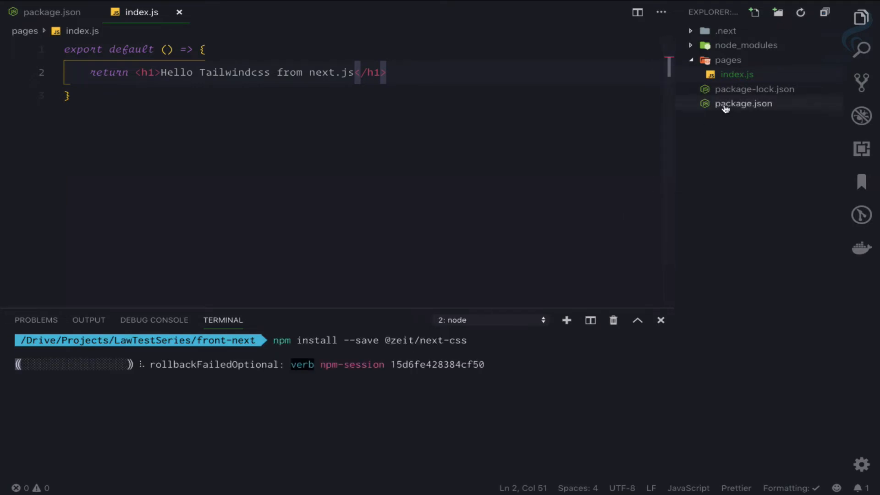
{"action": "left_click", "coordinate": [743, 103]}
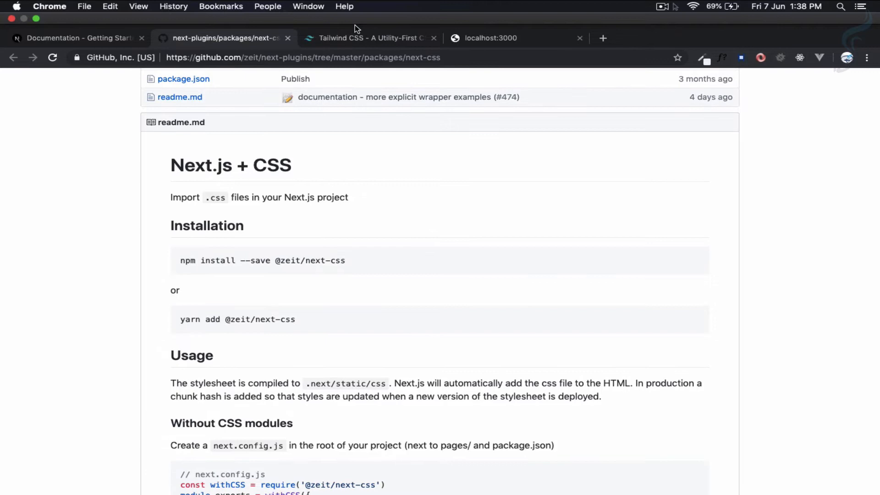
Step: Open Tailwind's installation guide and install tailwindcss as a dev dependency
{"action": "left_click", "coordinate": [368, 37]}
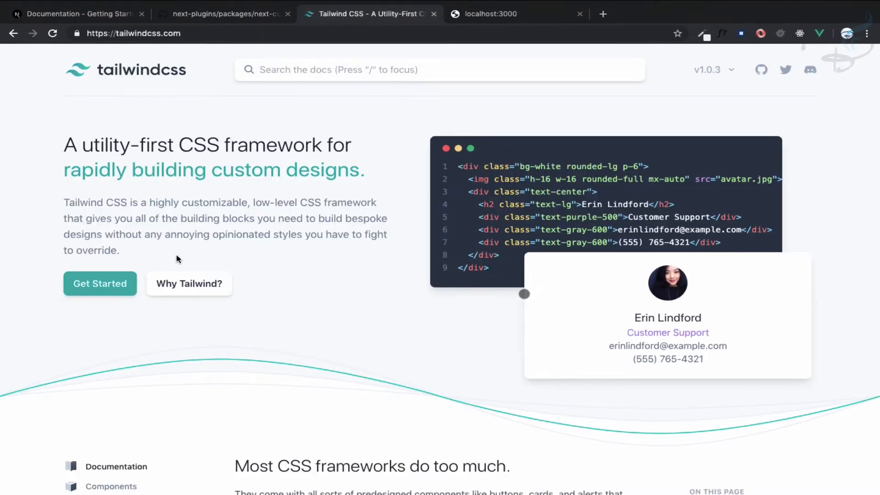
{"action": "left_click", "coordinate": [99, 283]}
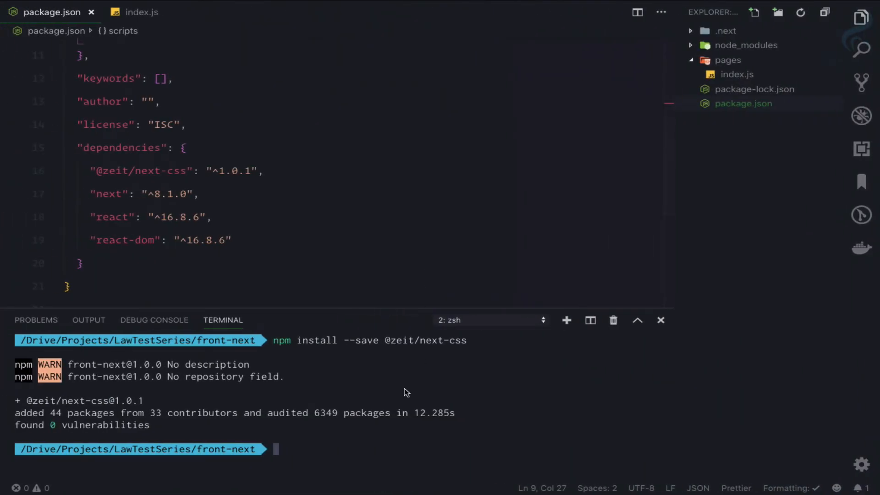
{"action": "type", "text": "npm install tailwindcss --save-dev"}
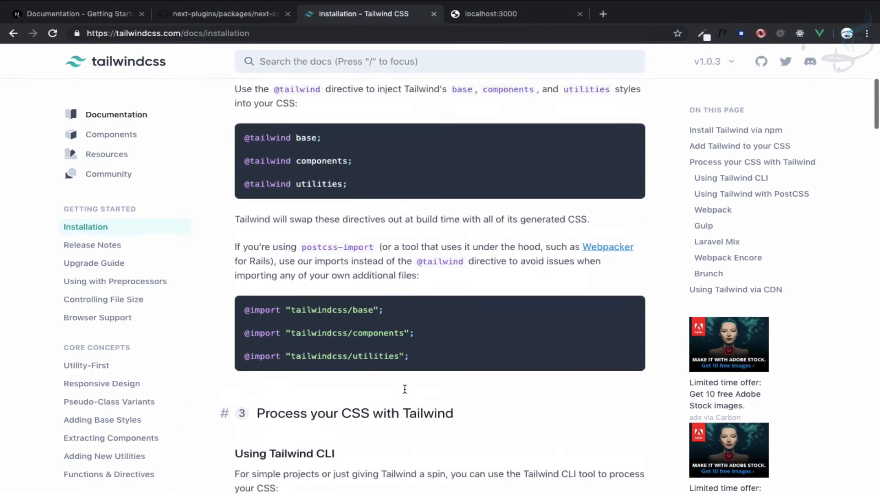
{"action": "scroll", "scroll_direction": "up", "scroll_amount": 3}
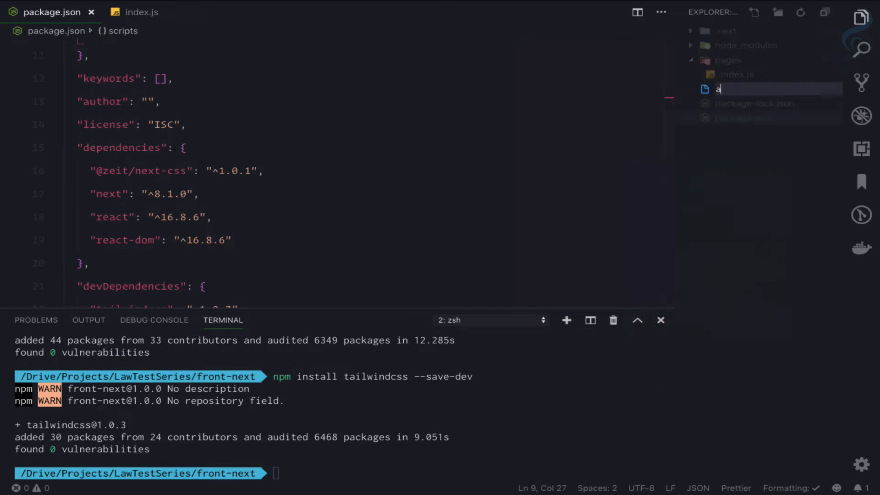
{"action": "type", "text": "ssets/style.c"}
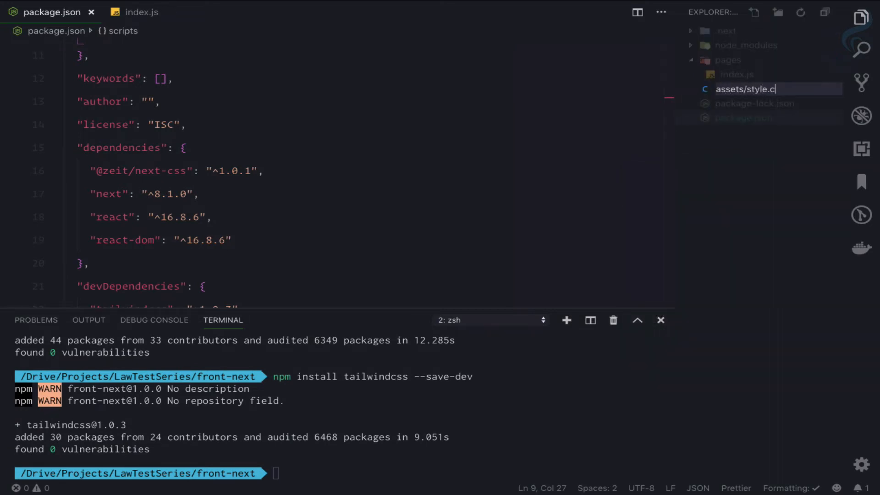
{"action": "key", "text": "Enter"}
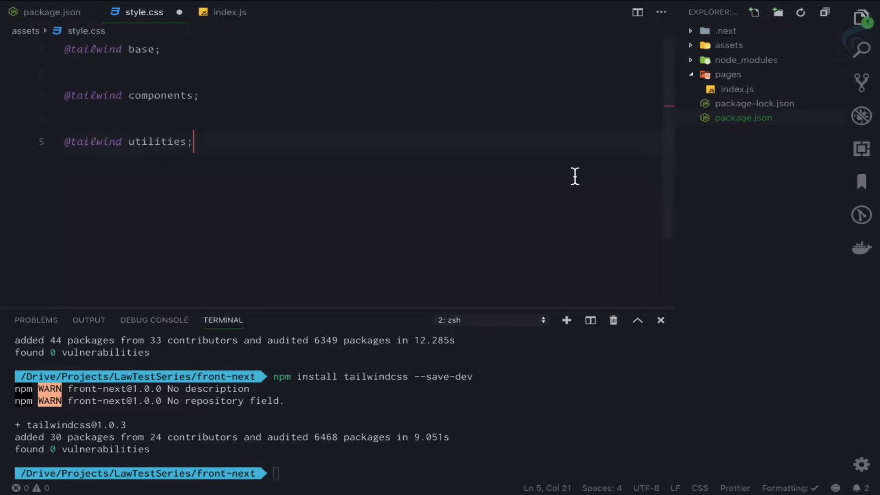
{"action": "key", "text": "ctrl+s"}
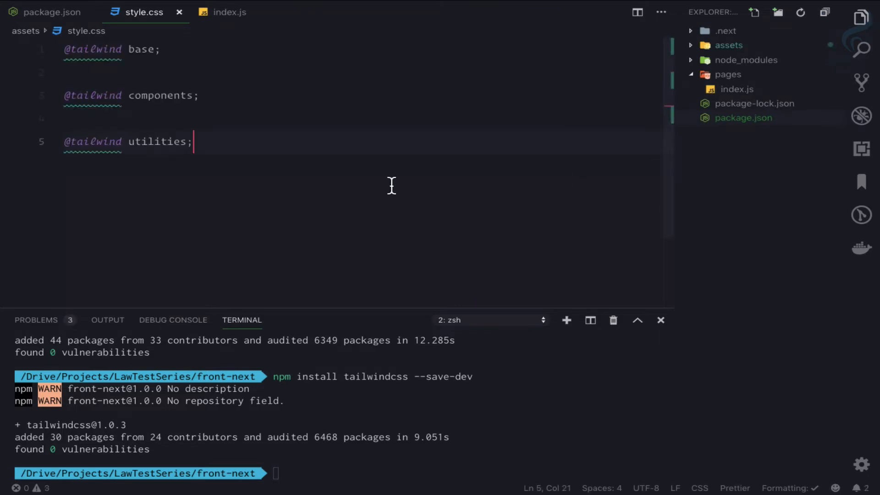
{"action": "mouse_move", "coordinate": [251, 163]}
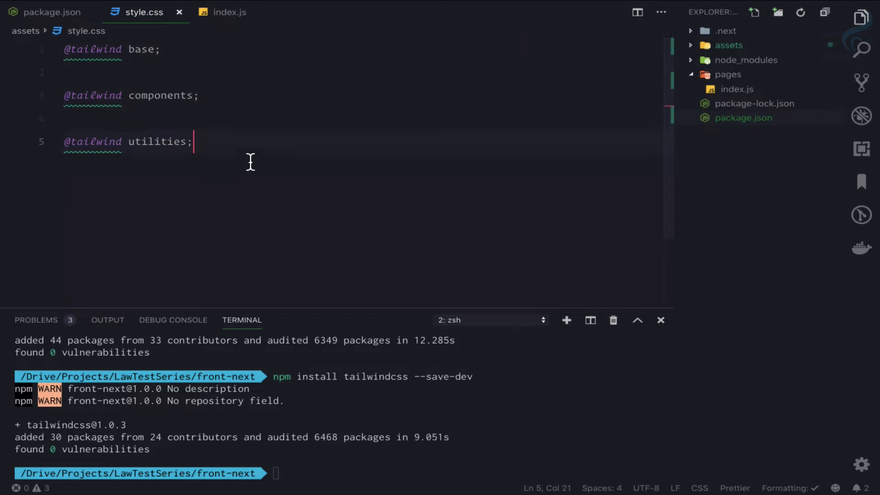
{"action": "left_click", "coordinate": [363, 13]}
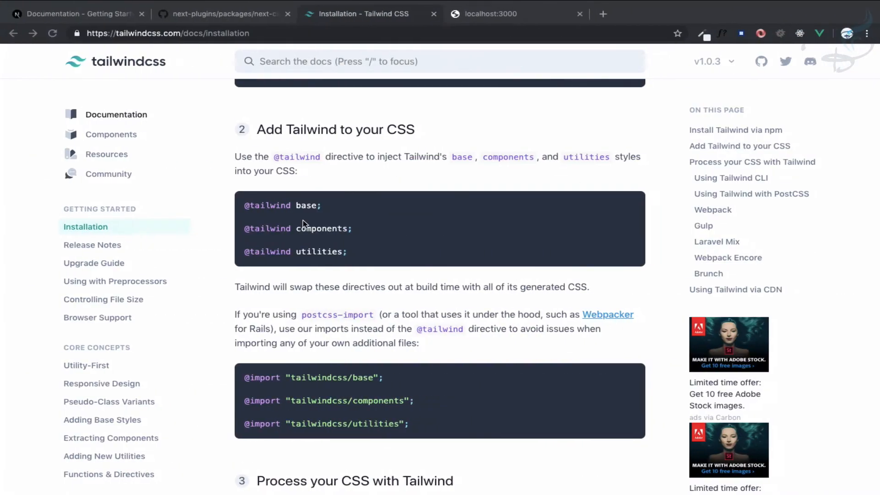
Step: Scroll the Tailwind guide down to 'Using Tailwind with PostCSS' and its postcss.config.js example
{"action": "scroll", "scroll_direction": "down", "scroll_amount": 3}
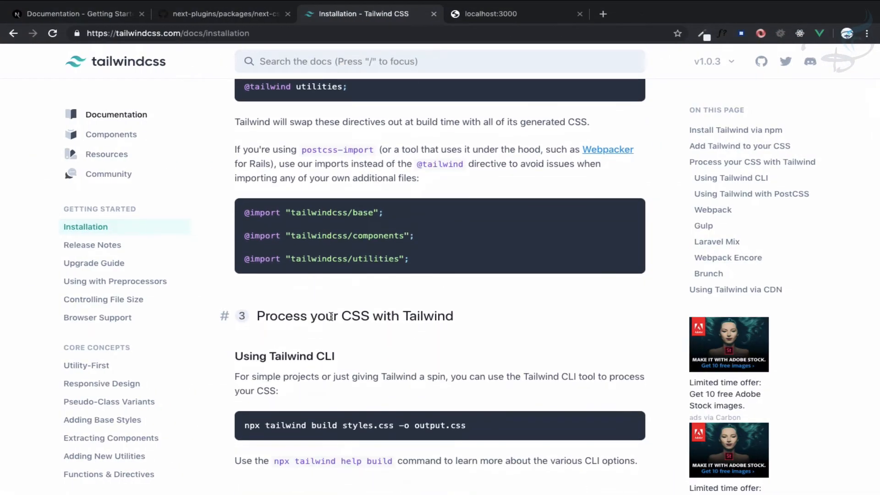
{"action": "mouse_move", "coordinate": [421, 320]}
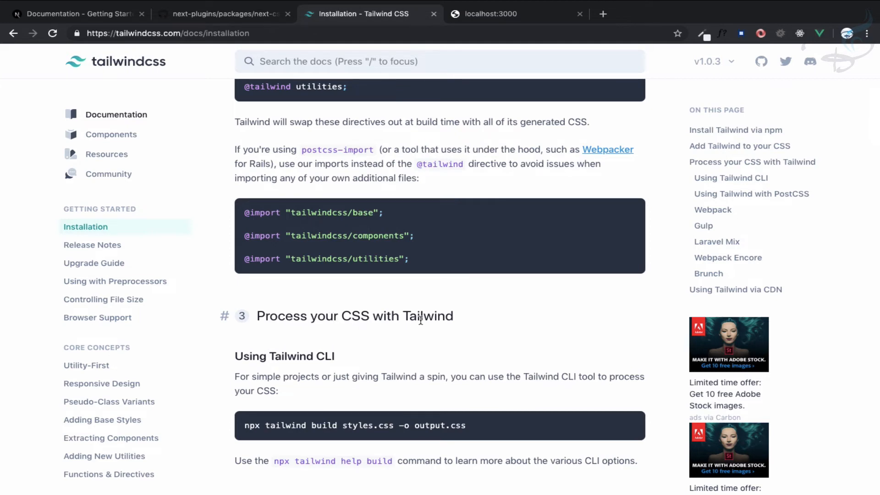
{"action": "scroll", "scroll_direction": "down", "scroll_amount": 3}
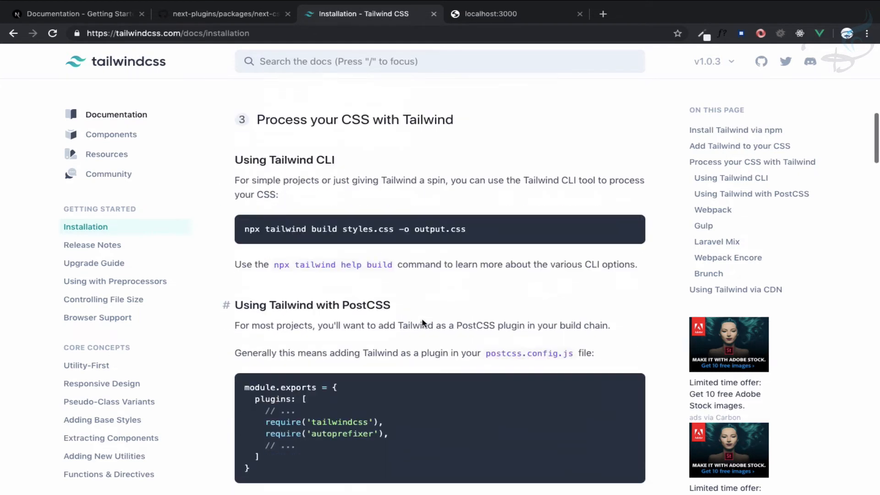
{"action": "scroll", "scroll_direction": "down", "scroll_amount": 3}
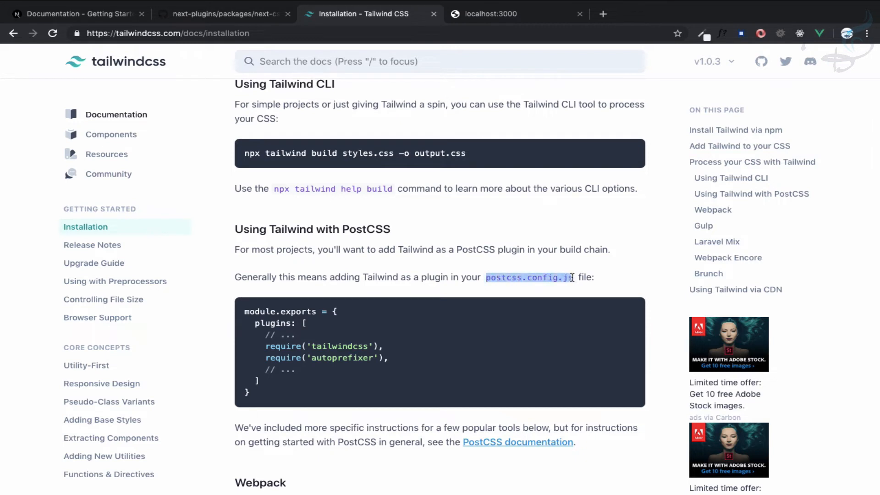
{"action": "scroll", "scroll_direction": "down", "scroll_amount": 3}
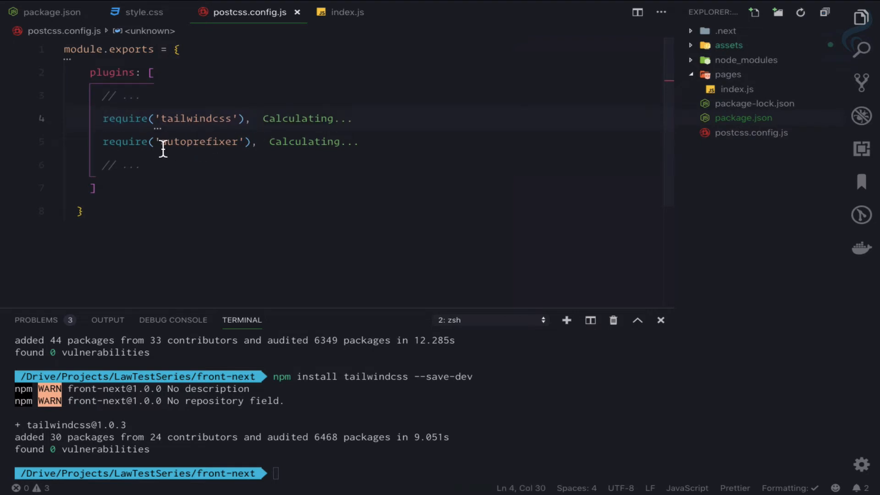
Step: Run npm i autoprefixer in the terminal to install the autoprefixer package
{"action": "double_click", "coordinate": [199, 142]}
{"action": "type", "text": "npm i autoprefixer"}
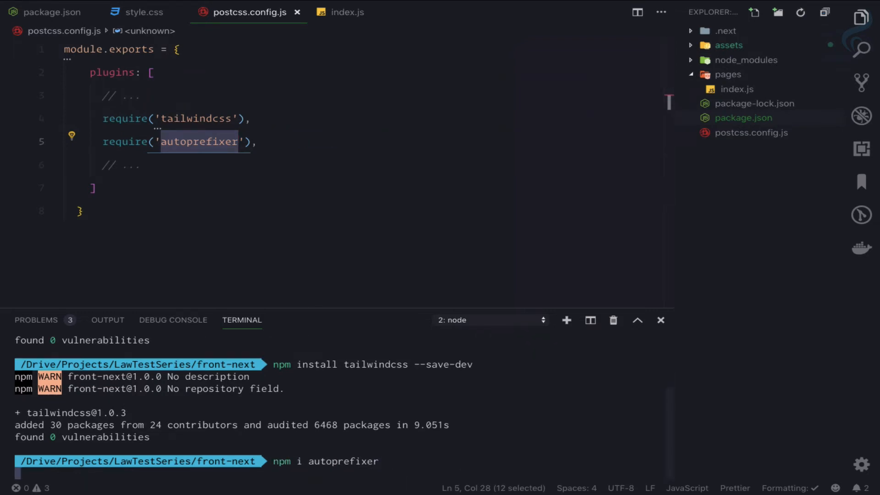
{"action": "key", "text": "Return"}
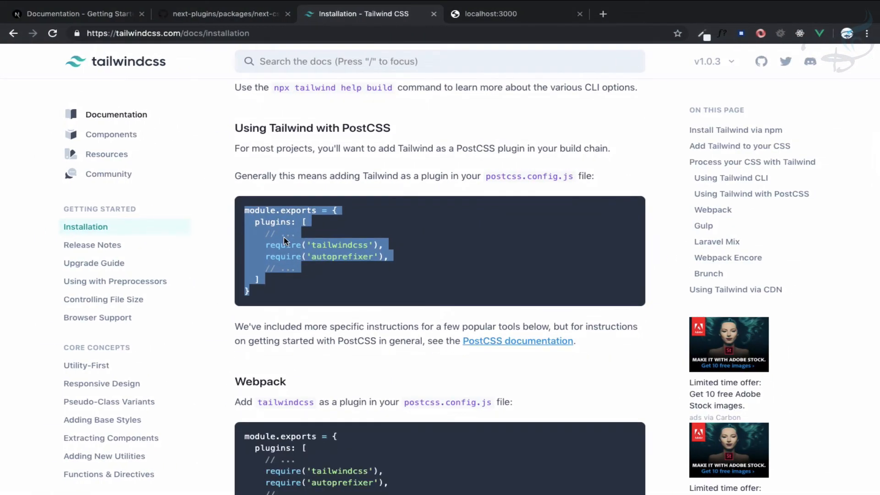
Step: Scroll the next-css GitHub README down to its 'PostCSS plugins' section
{"action": "left_click", "coordinate": [219, 14]}
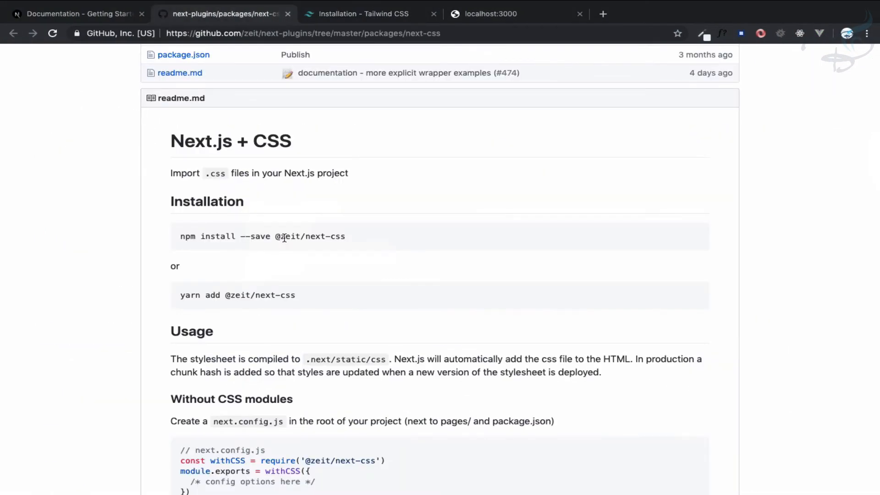
{"action": "scroll", "scroll_direction": "down", "scroll_amount": 3}
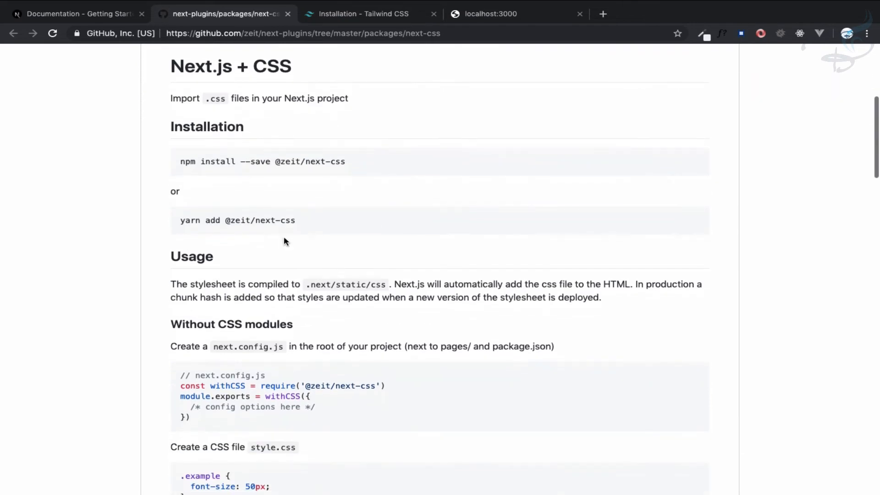
{"action": "scroll", "scroll_direction": "down", "scroll_amount": 3}
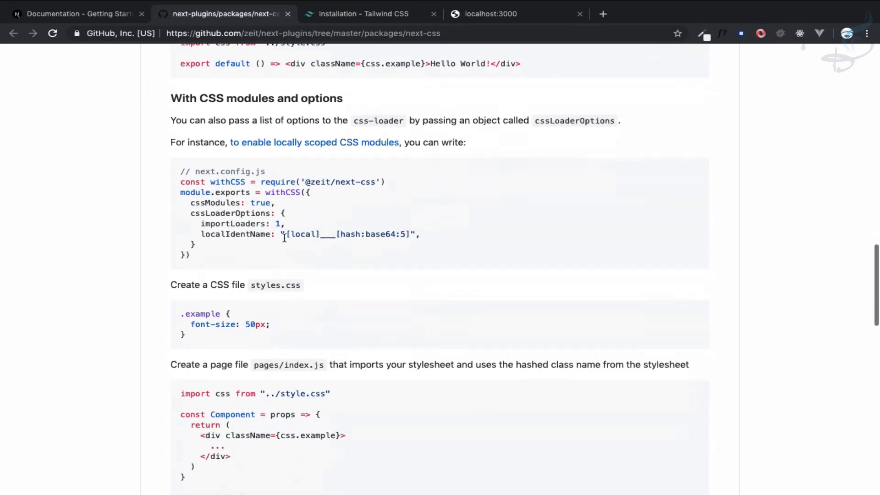
{"action": "scroll", "scroll_direction": "down", "scroll_amount": 3}
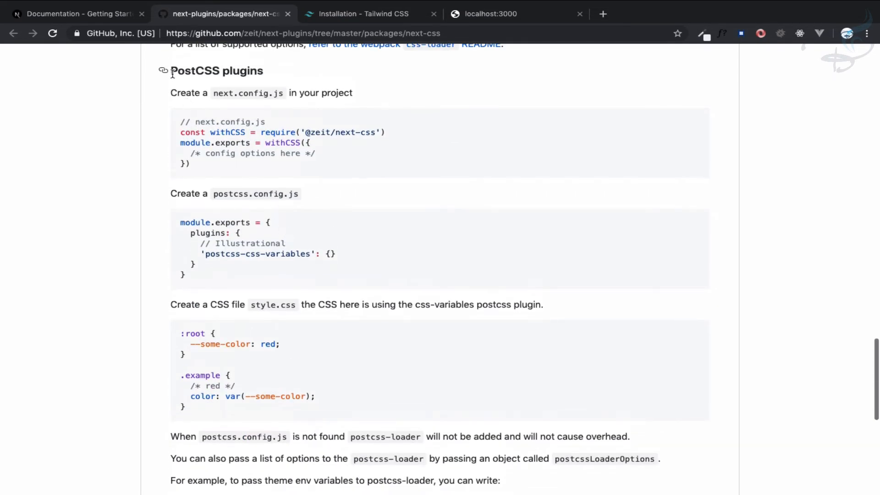
{"action": "mouse_move", "coordinate": [305, 72]}
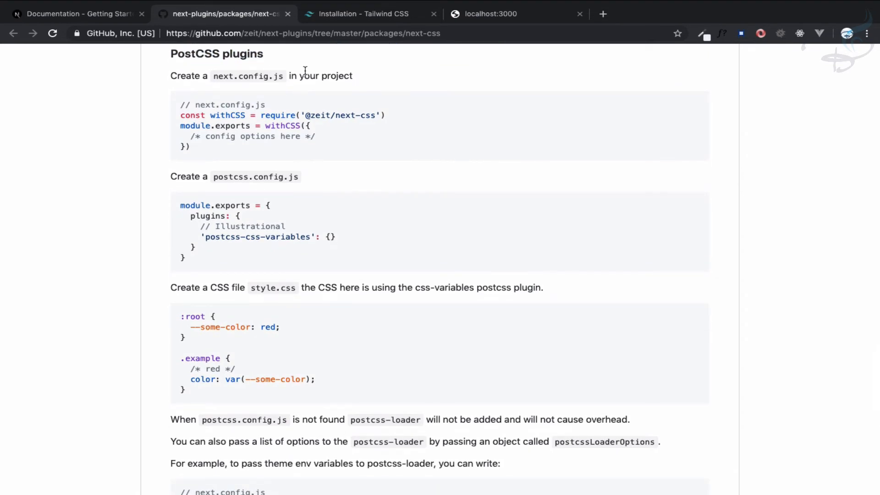
{"action": "double_click", "coordinate": [248, 75]}
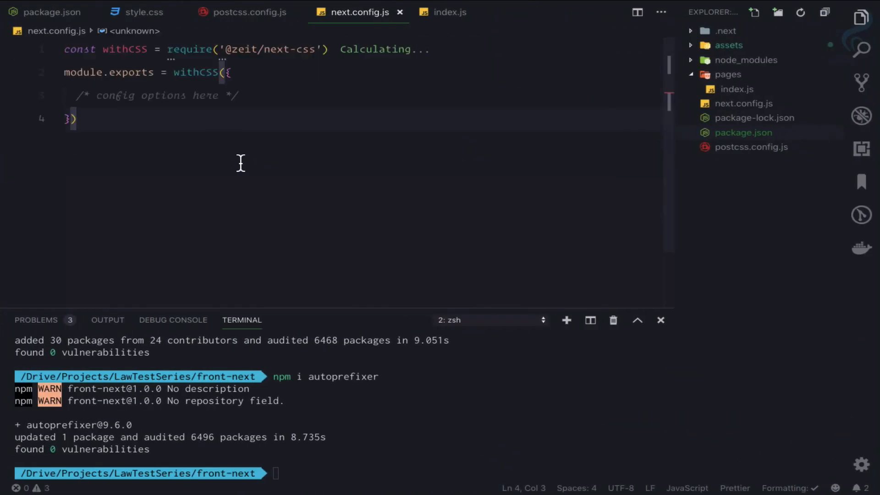
Step: Restart the dev server with npm run dev, then return to pages/index.js
{"action": "left_click", "coordinate": [147, 50]}
{"action": "type", "text": "npm run dev"}
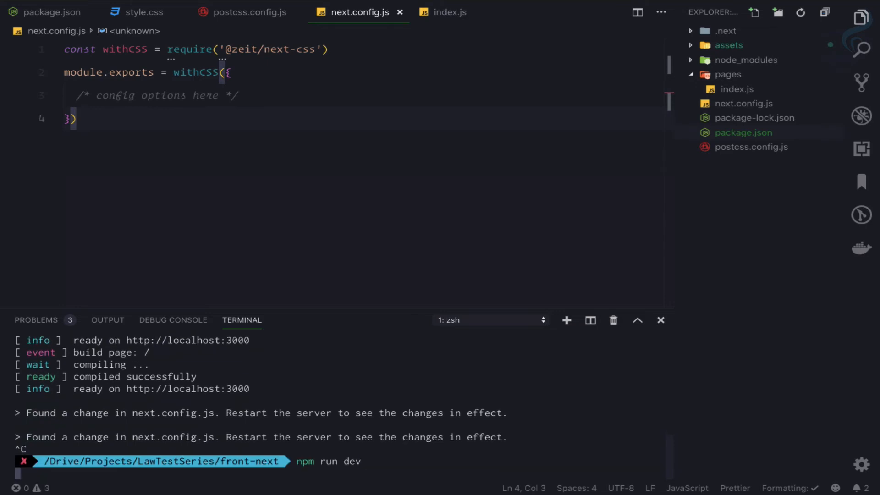
{"action": "key", "text": "Return"}
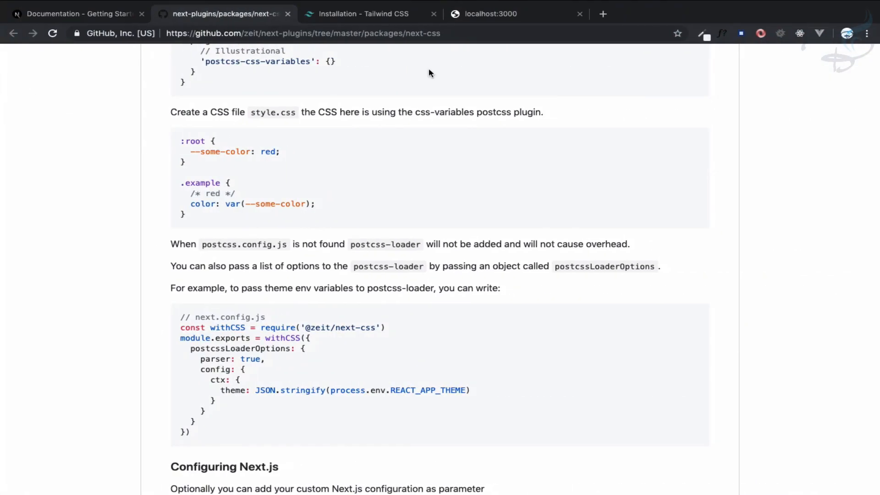
{"action": "left_click", "coordinate": [491, 13]}
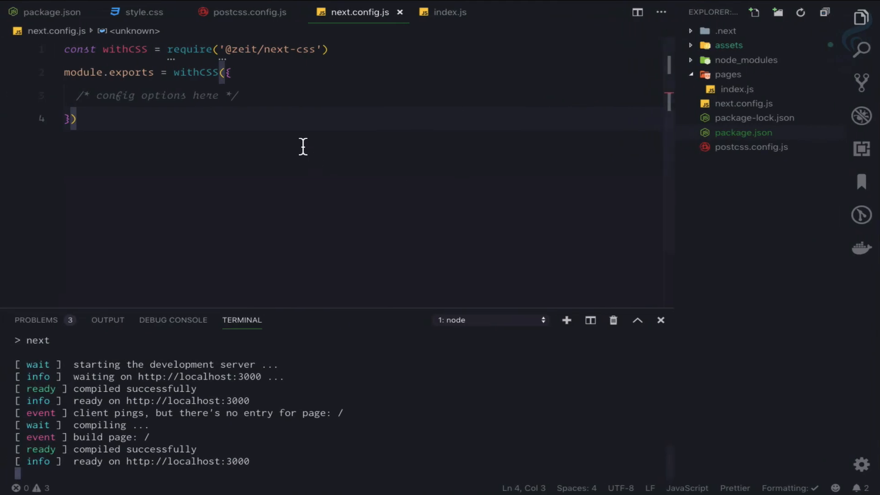
{"action": "left_click", "coordinate": [449, 12]}
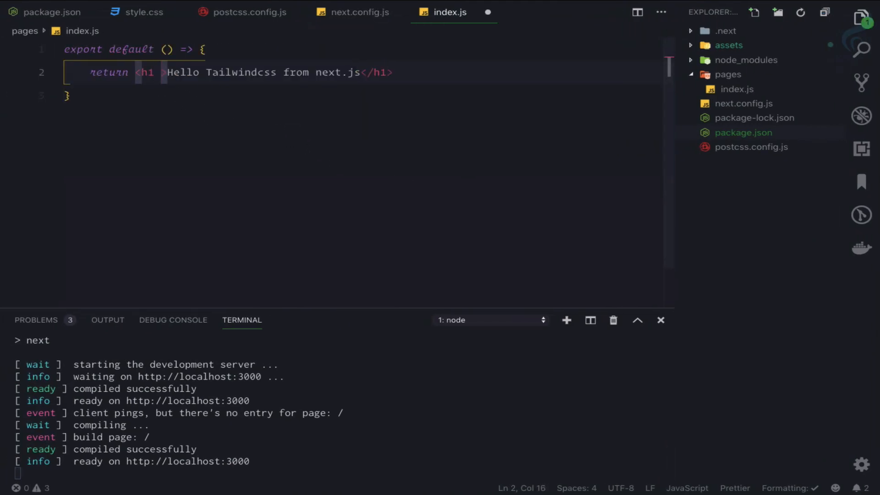
Step: Give the h1 className="p-4 bg-purple-300" in pages/index.js
{"action": "type", "text": "p-"}
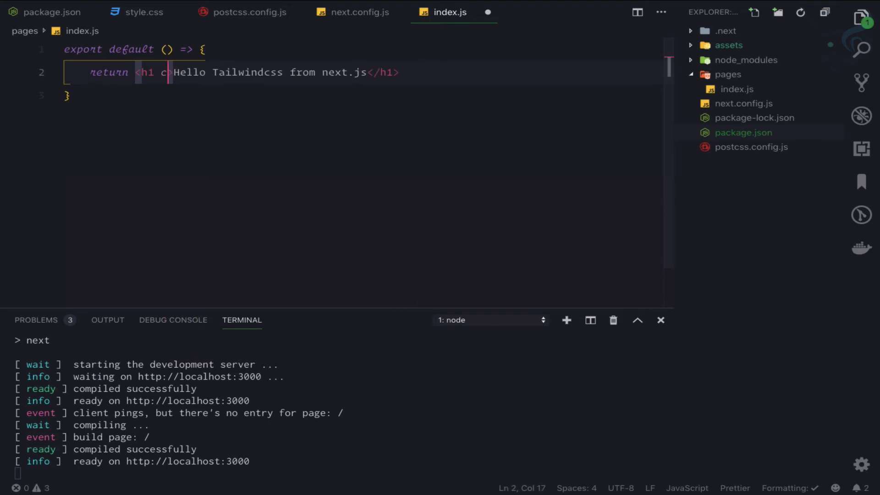
{"action": "type", "text": "lassName=\"\""}
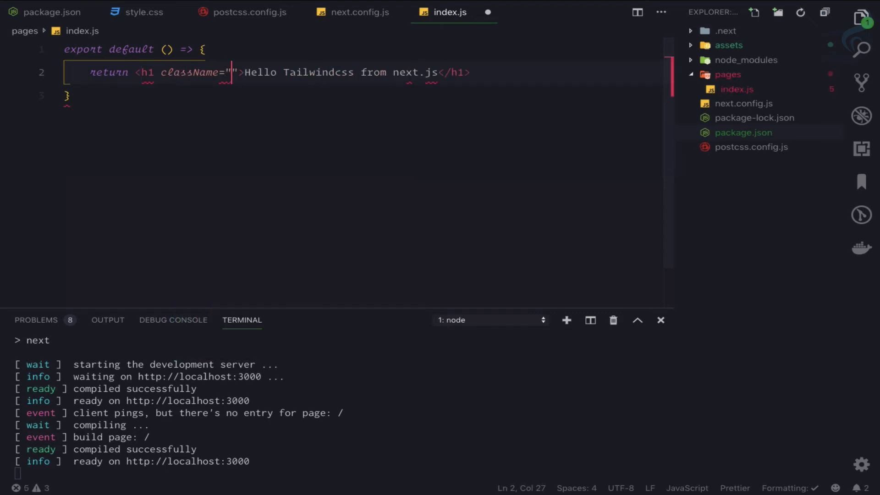
{"action": "type", "text": "p-4 b"}
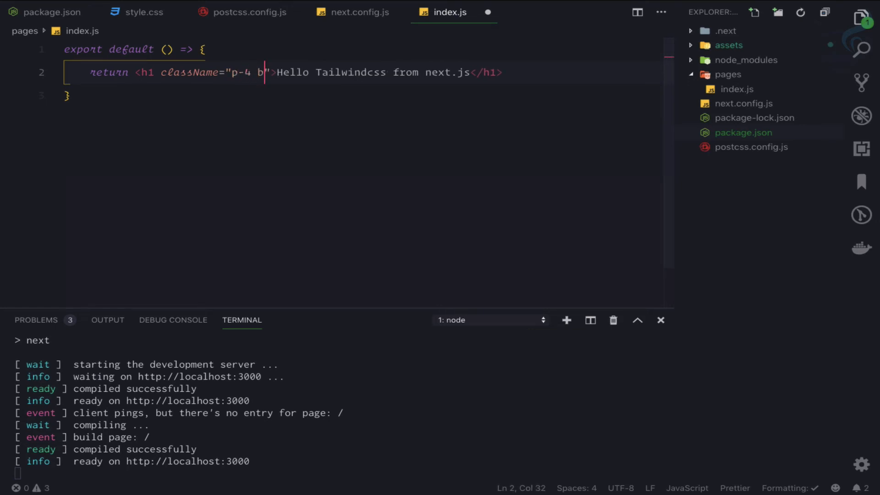
{"action": "type", "text": "g-p"}
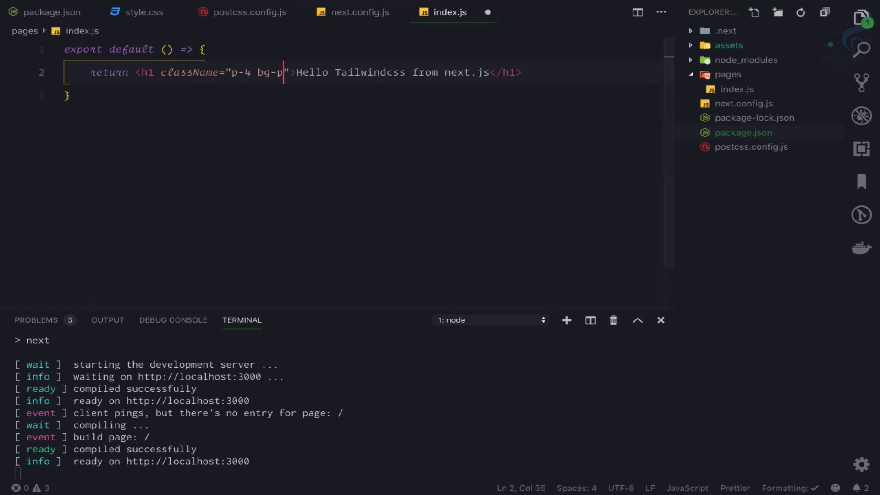
{"action": "type", "text": "urple-30"}
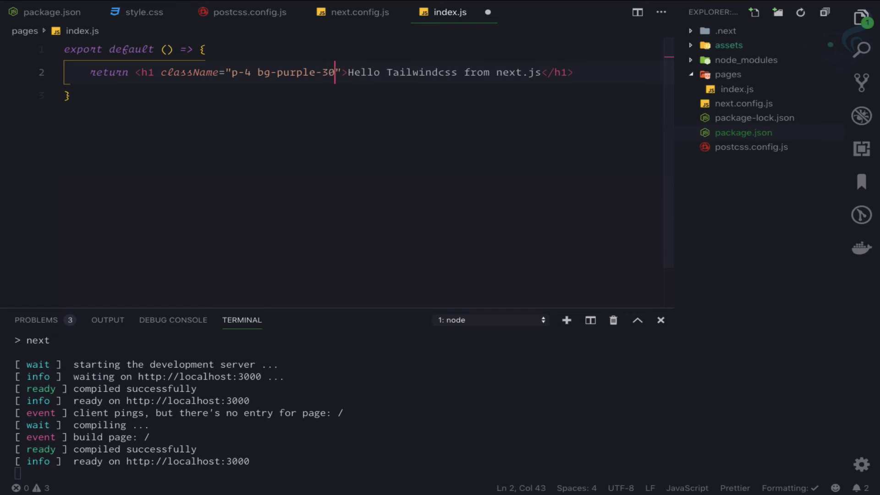
{"action": "type", "text": "0"}
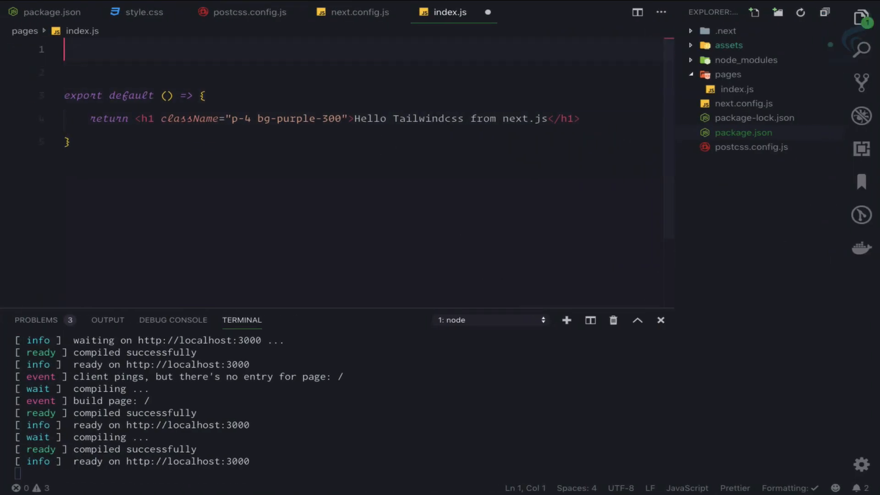
Step: Add import "../assets/style.css" at the top and append text-center to the heading
{"action": "type", "text": "import"}
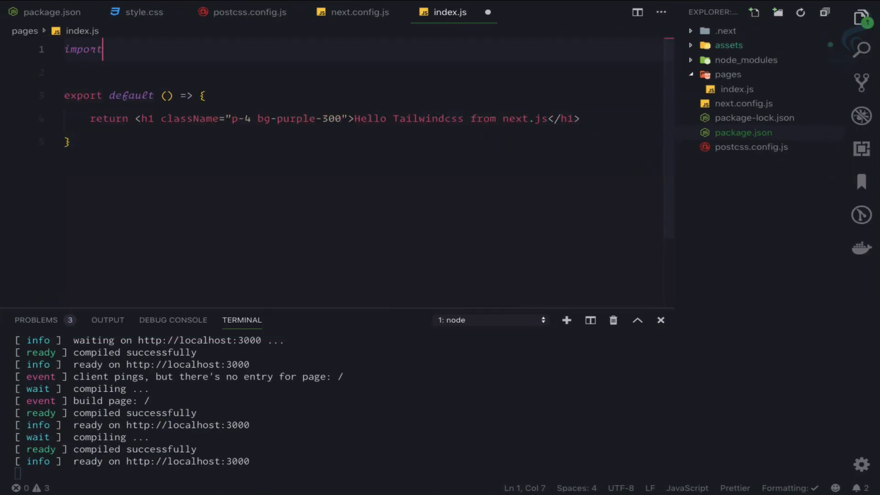
{"action": "type", "text": "\"\""}
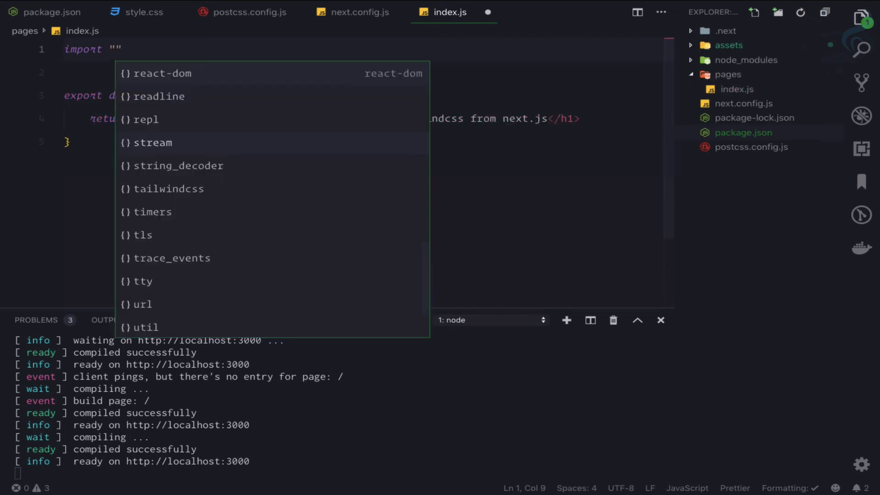
{"action": "type", "text": "../"}
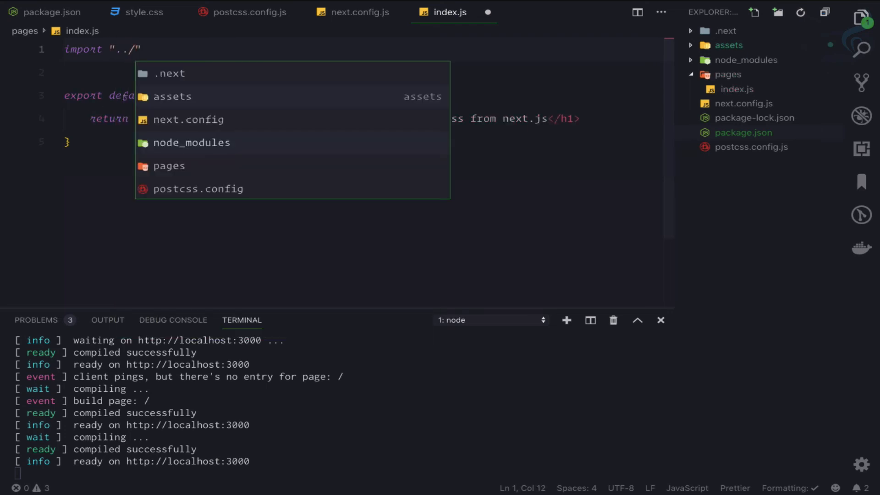
{"action": "left_click", "coordinate": [172, 95]}
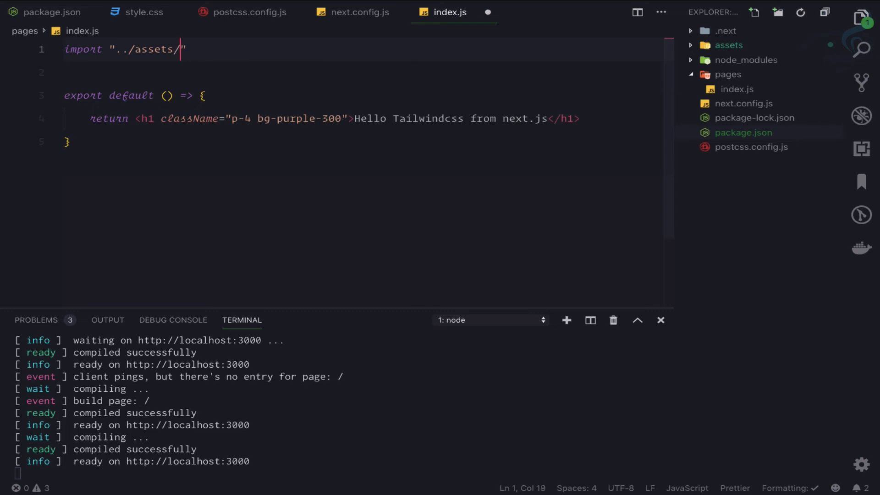
{"action": "type", "text": "style.css"}
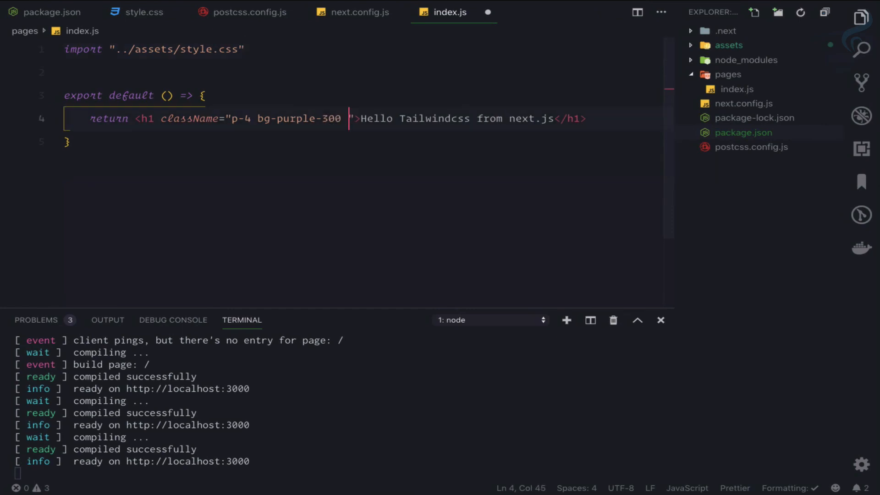
{"action": "type", "text": "text-center"}
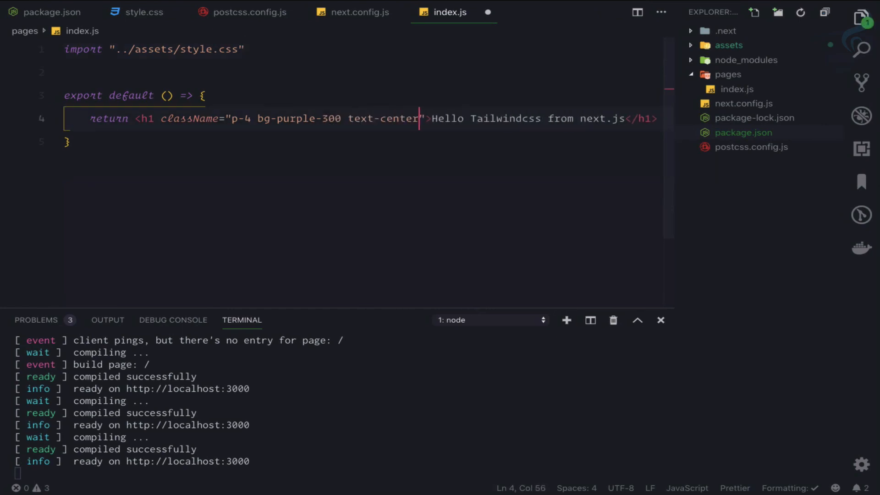
{"action": "type", "text": "te"}
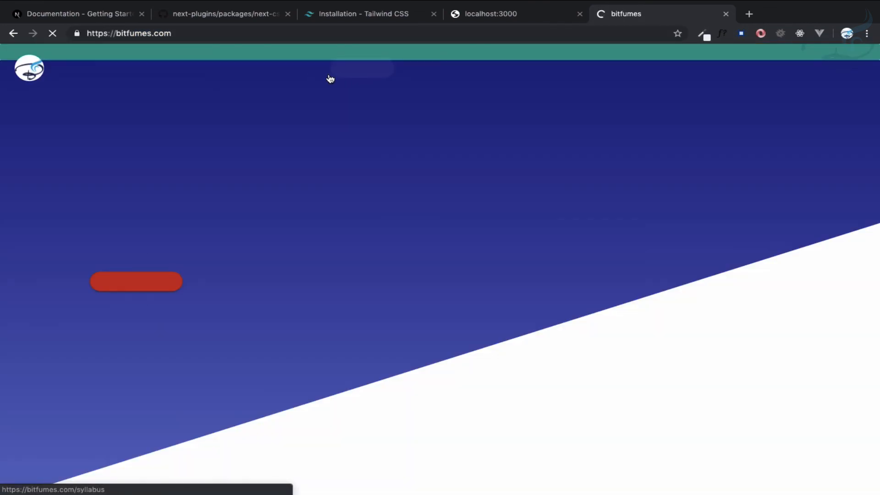
Step: Go to the Courses page on bitfumes.com
{"action": "left_click", "coordinate": [283, 70]}
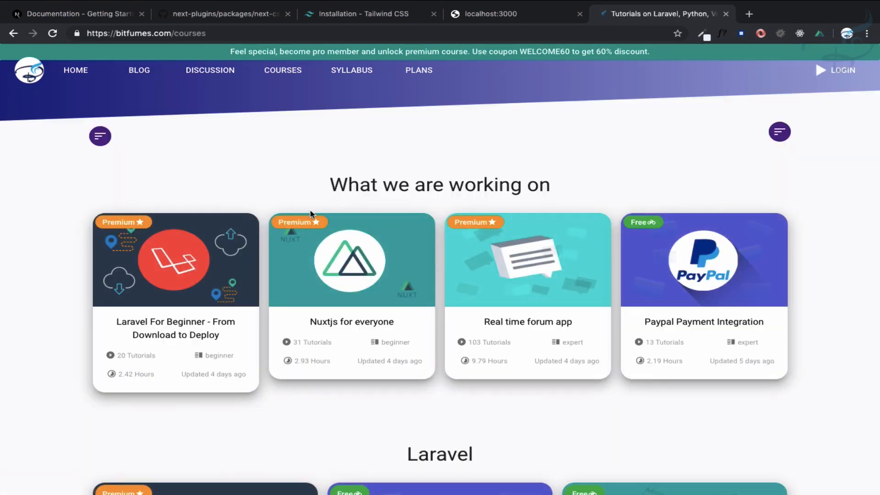
{"action": "mouse_move", "coordinate": [359, 136]}
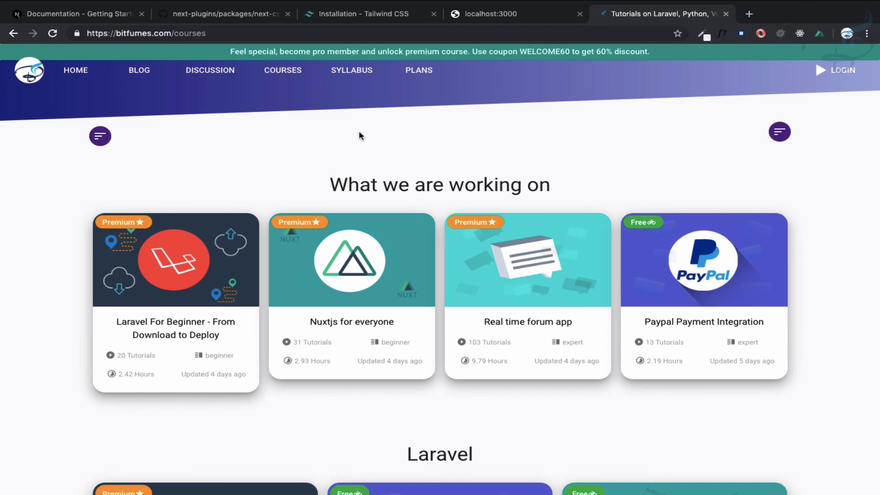
{"action": "mouse_move", "coordinate": [422, 76]}
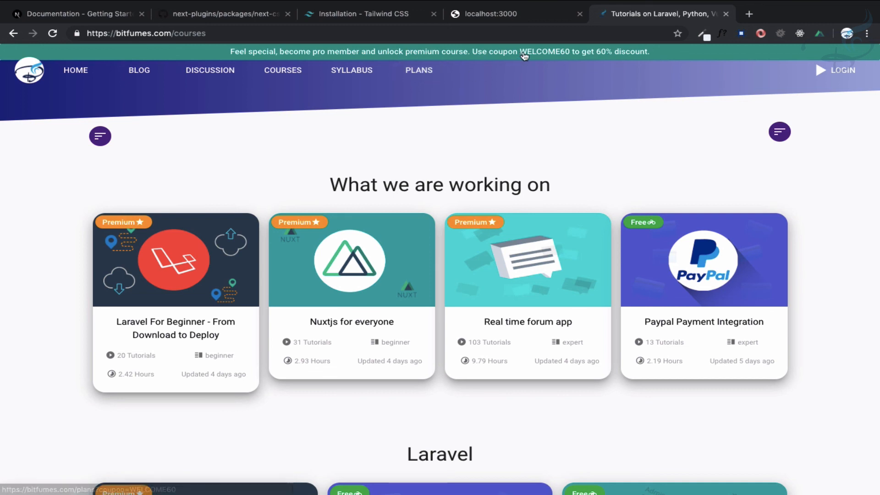
{"action": "mouse_move", "coordinate": [557, 143]}
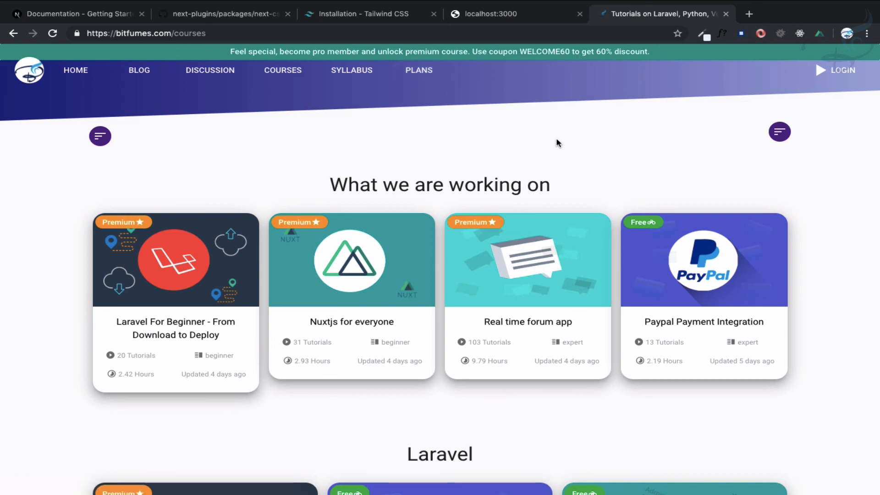